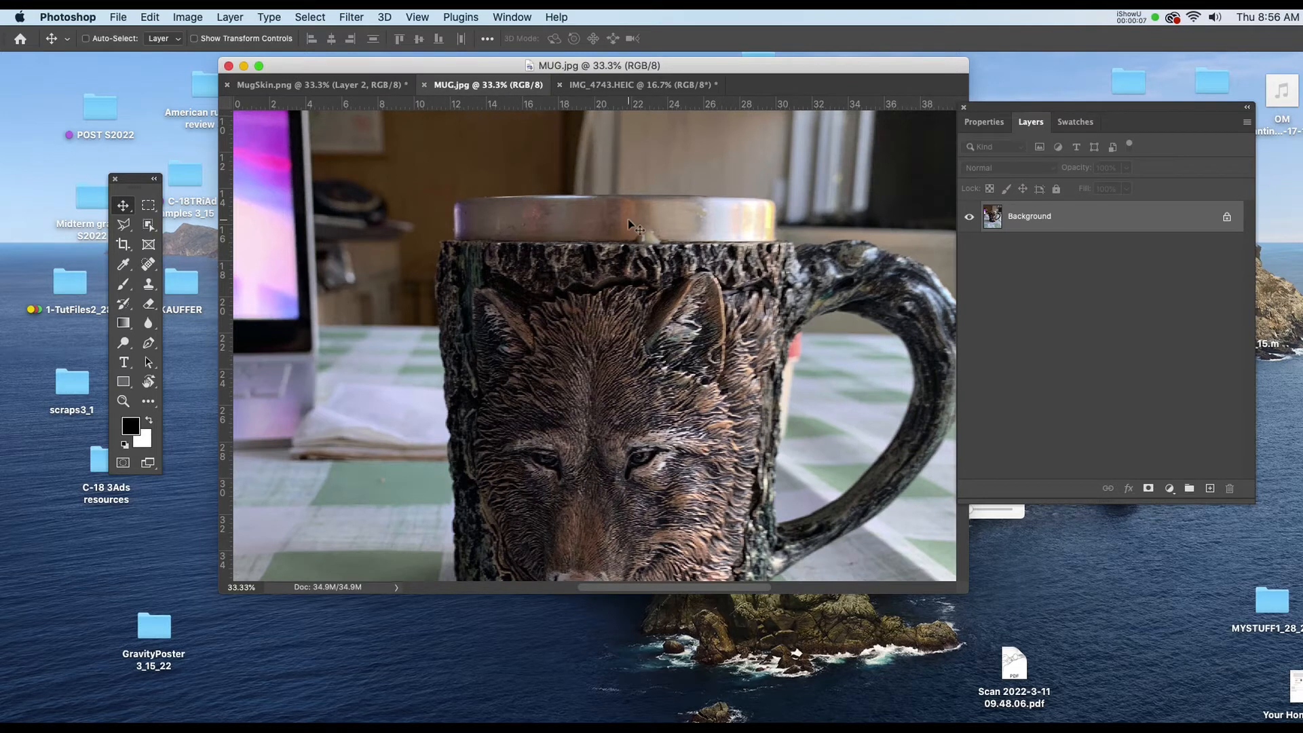
mouse_move(515, 233)
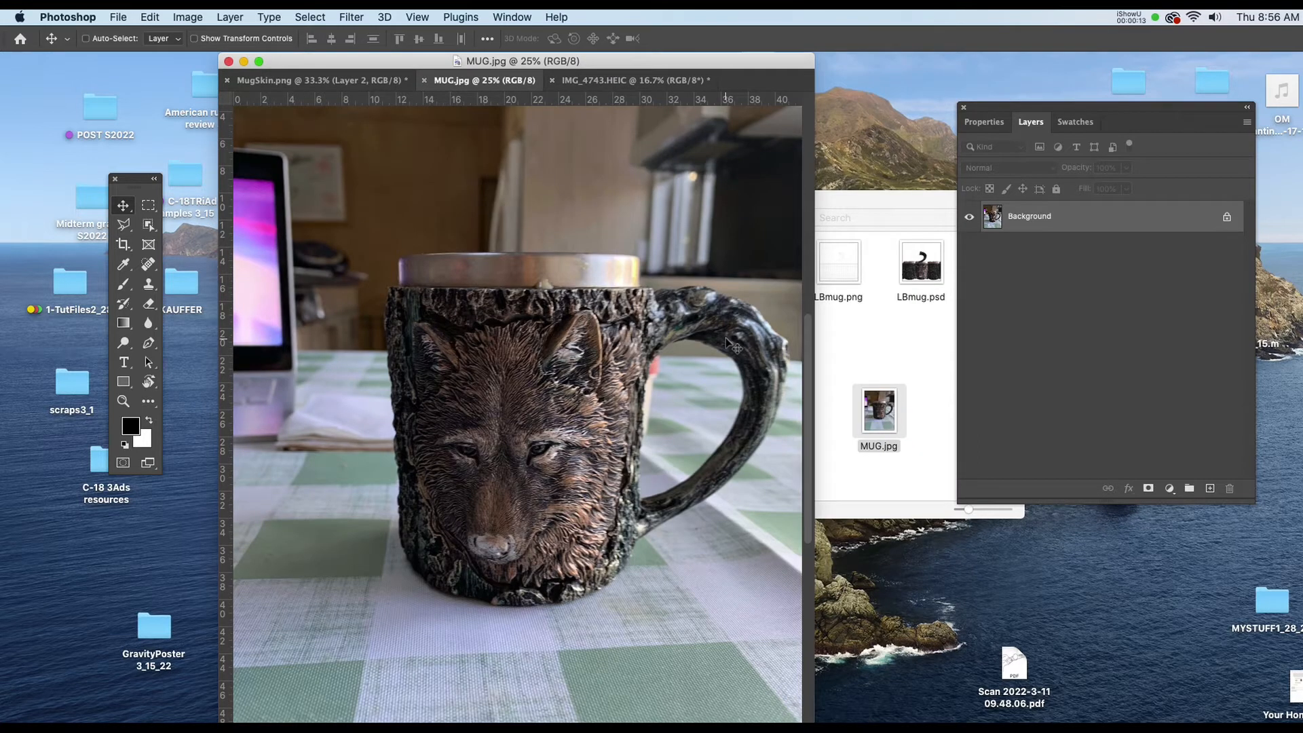
Box-select the wolf-face mug in MUG.jpg using the Object Selection Tool in Rectangle mode
click(148, 205)
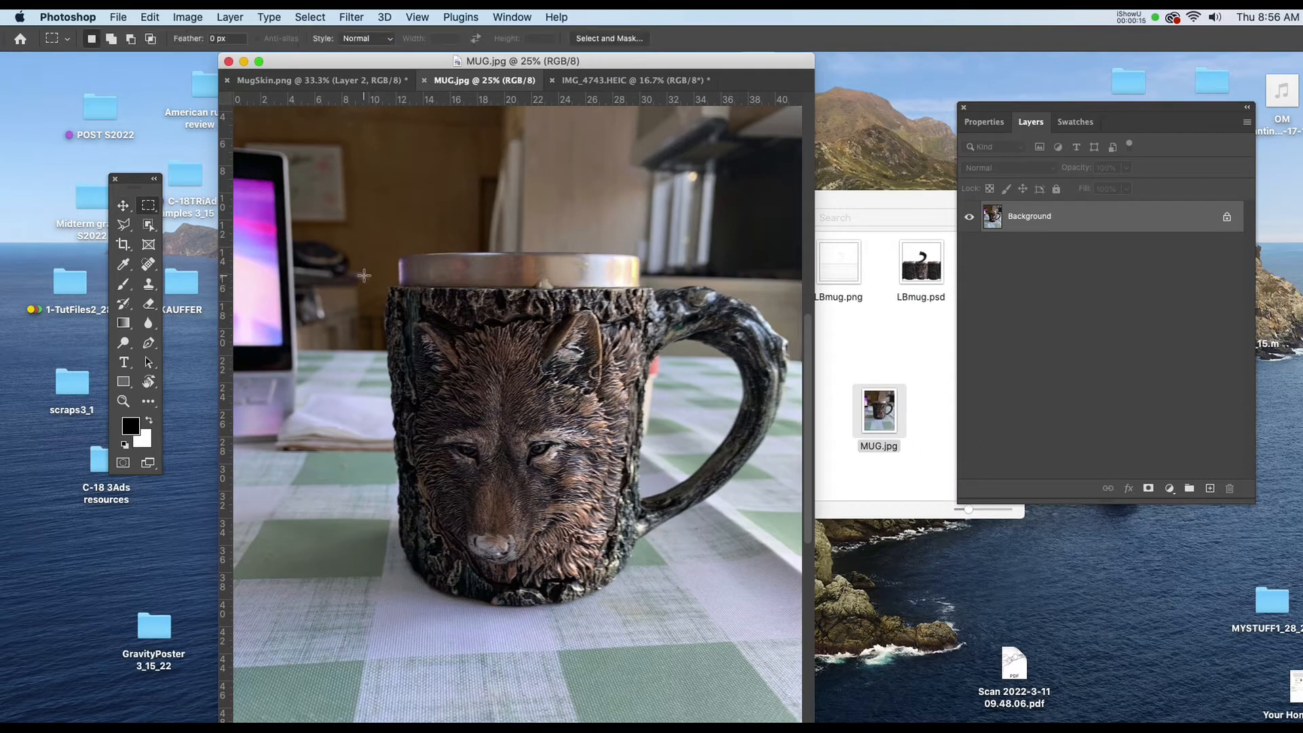
drag(363, 271, 682, 625)
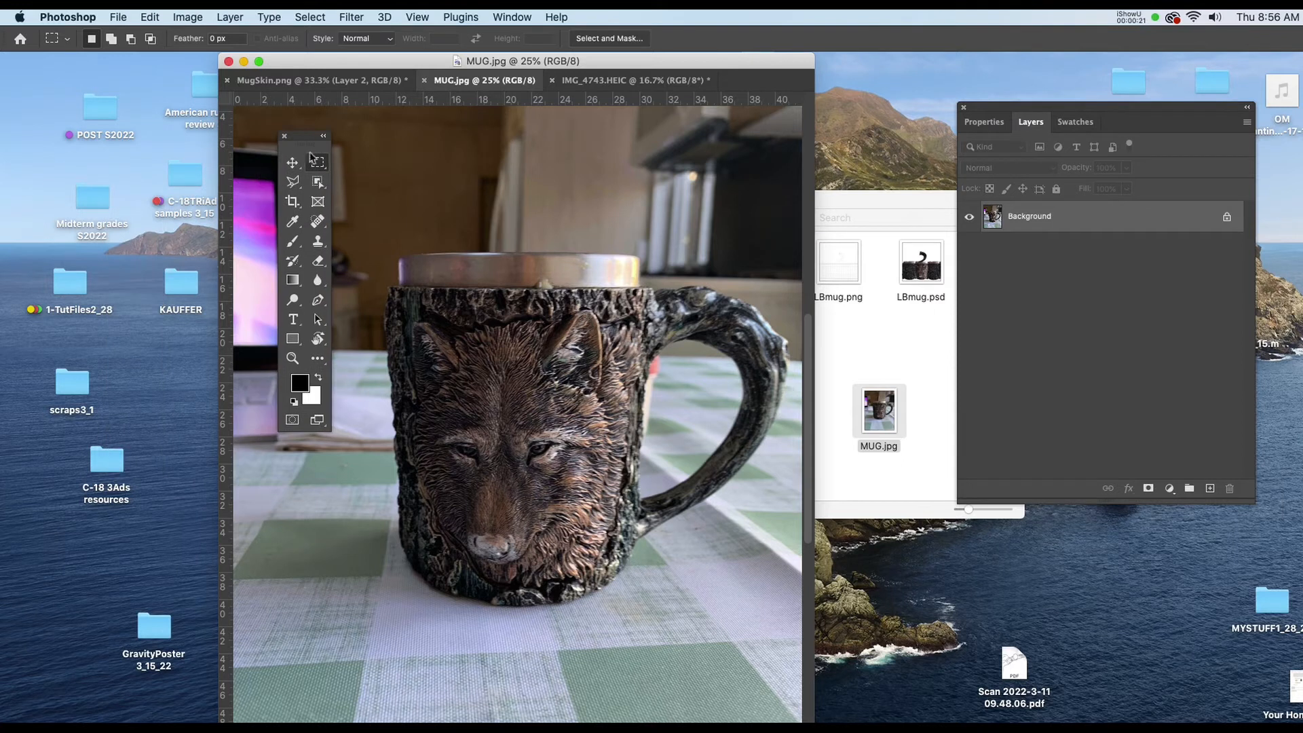
click(317, 182)
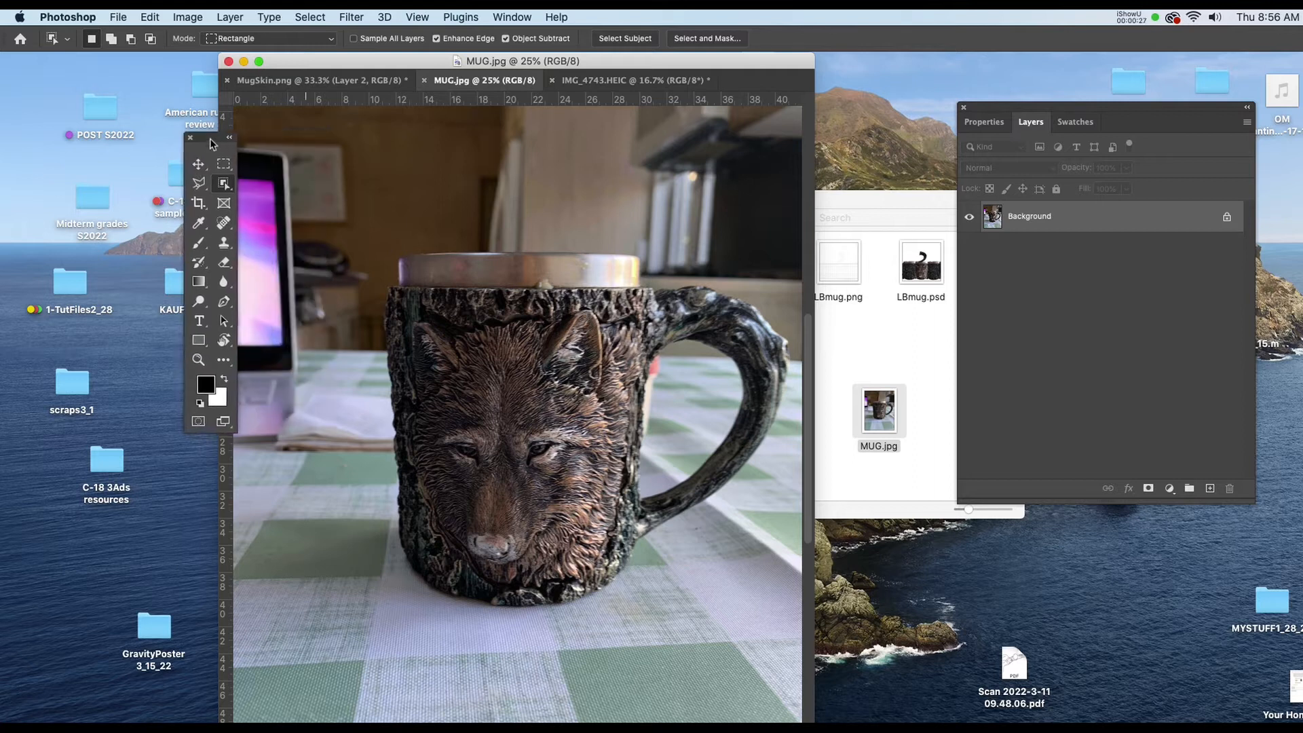
click(223, 182)
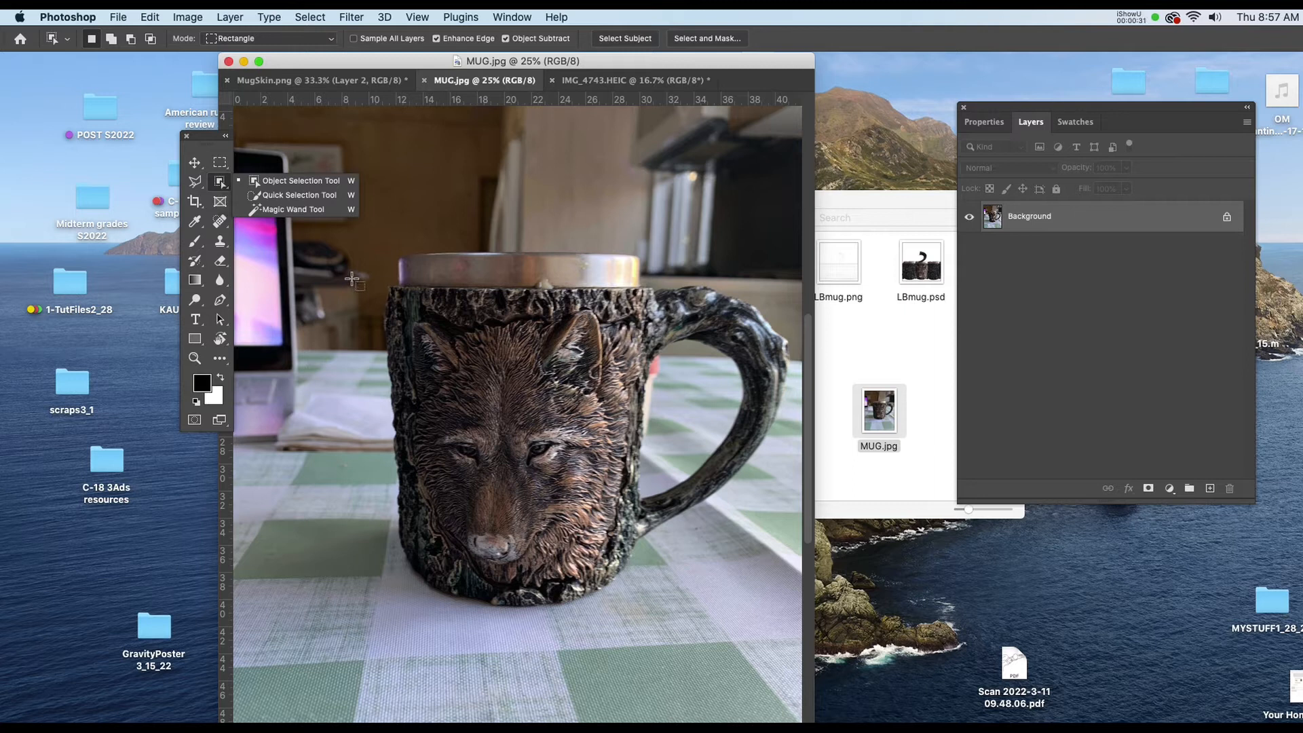
drag(358, 249, 781, 626)
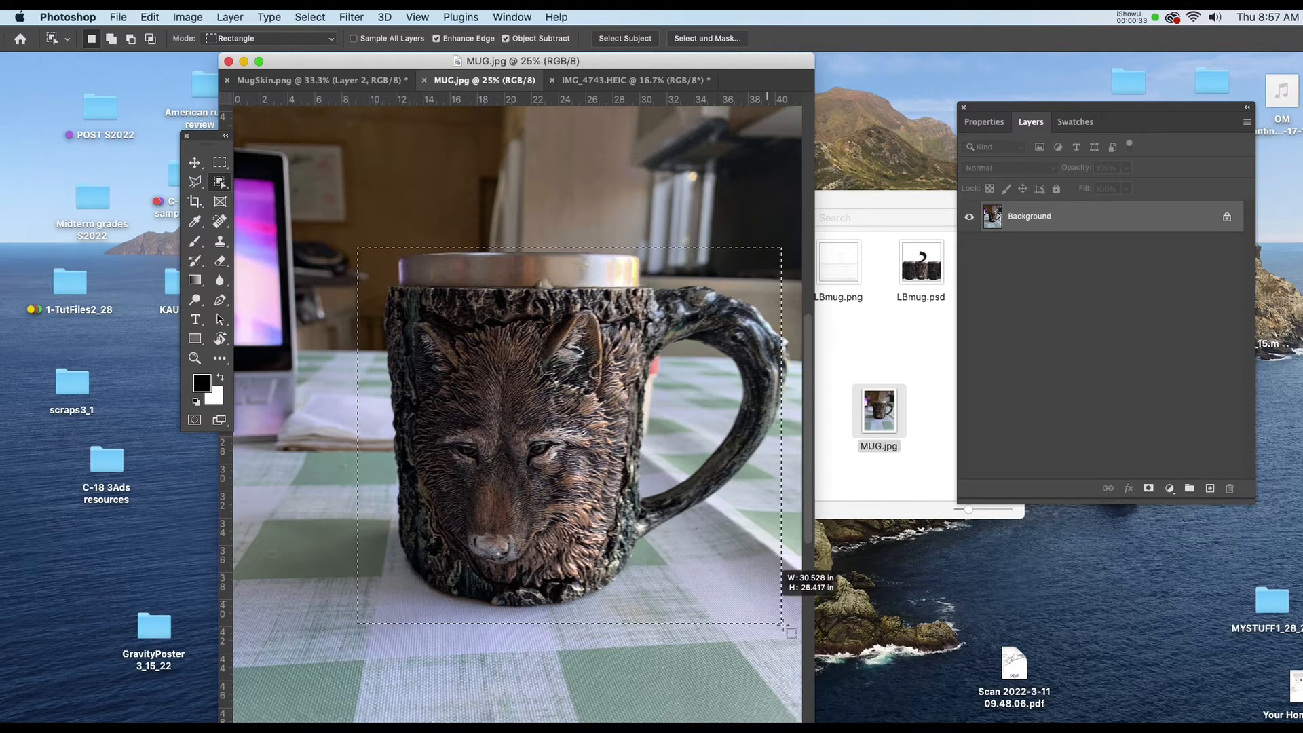
Paste the cut-out wolf mug into MugSkin.png and scale it down over the UV grid
click(623, 38)
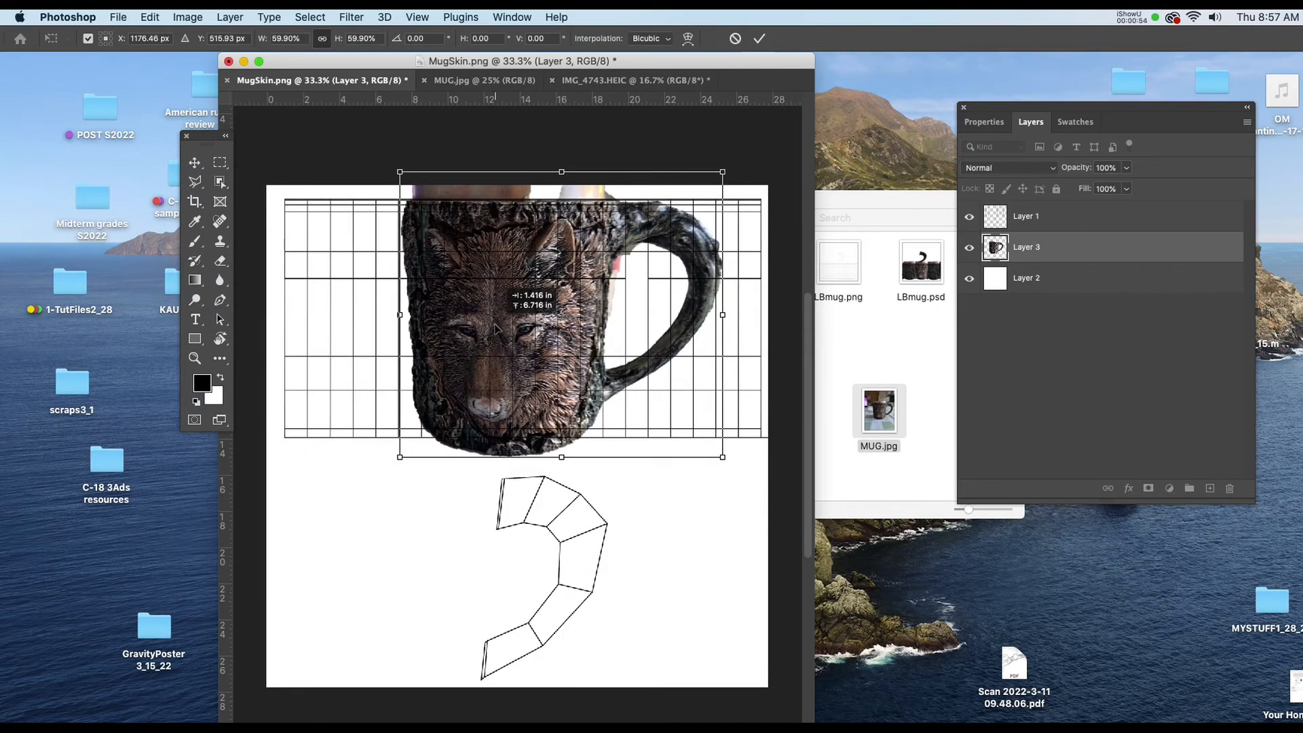
drag(722, 455, 701, 436)
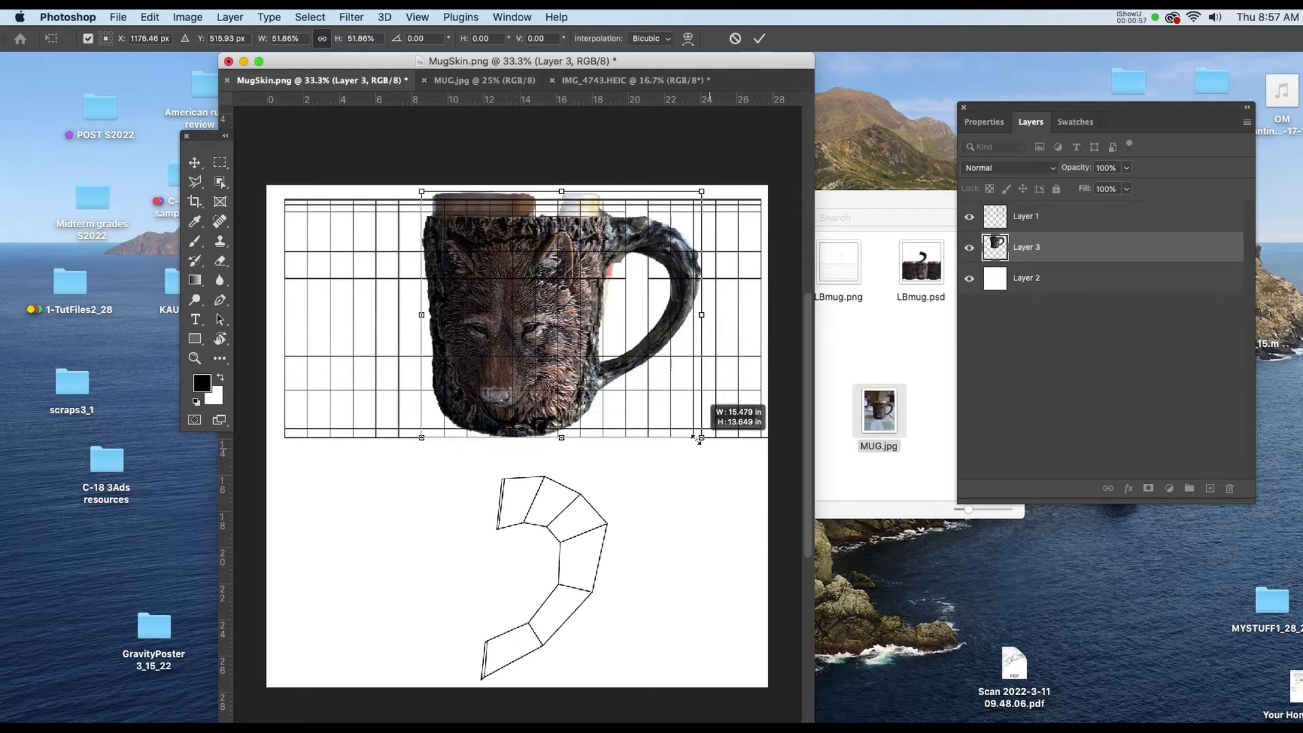
drag(700, 436, 700, 437)
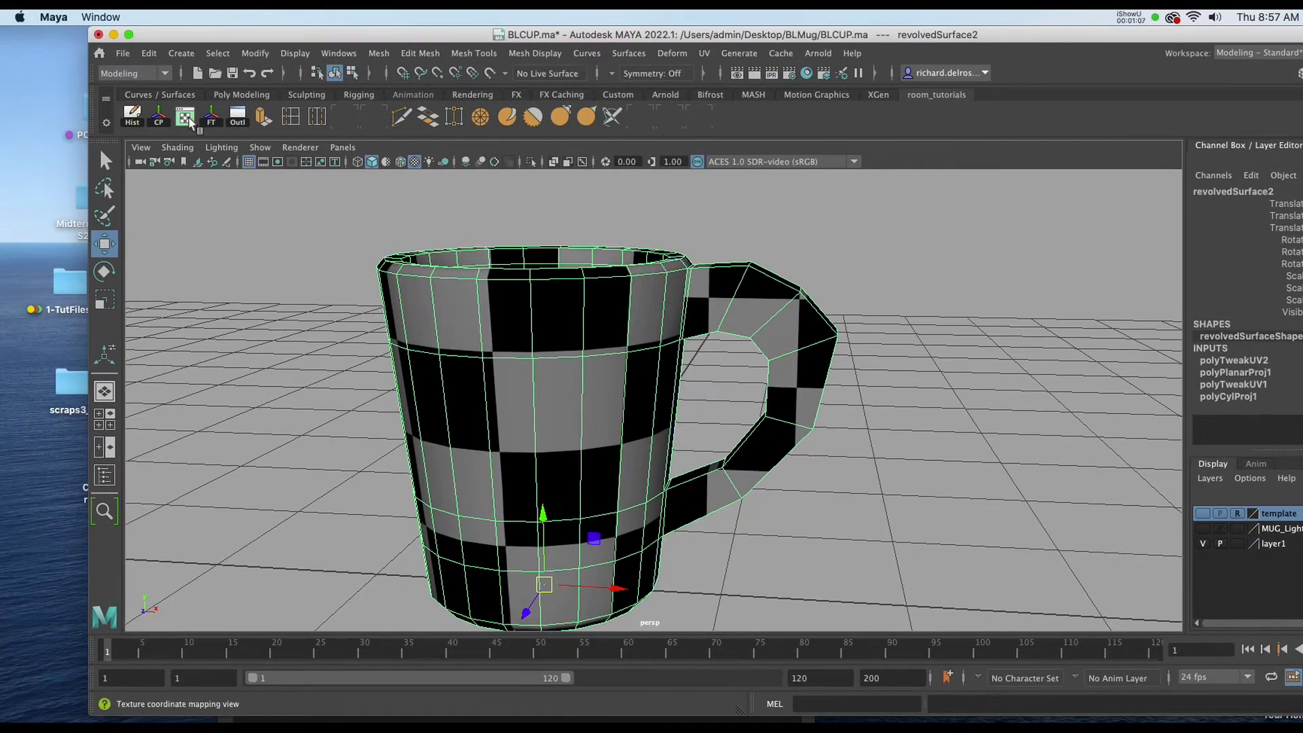
Open Maya's UV Editor, switch the mug to Face mode, and pick a body face
click(185, 116)
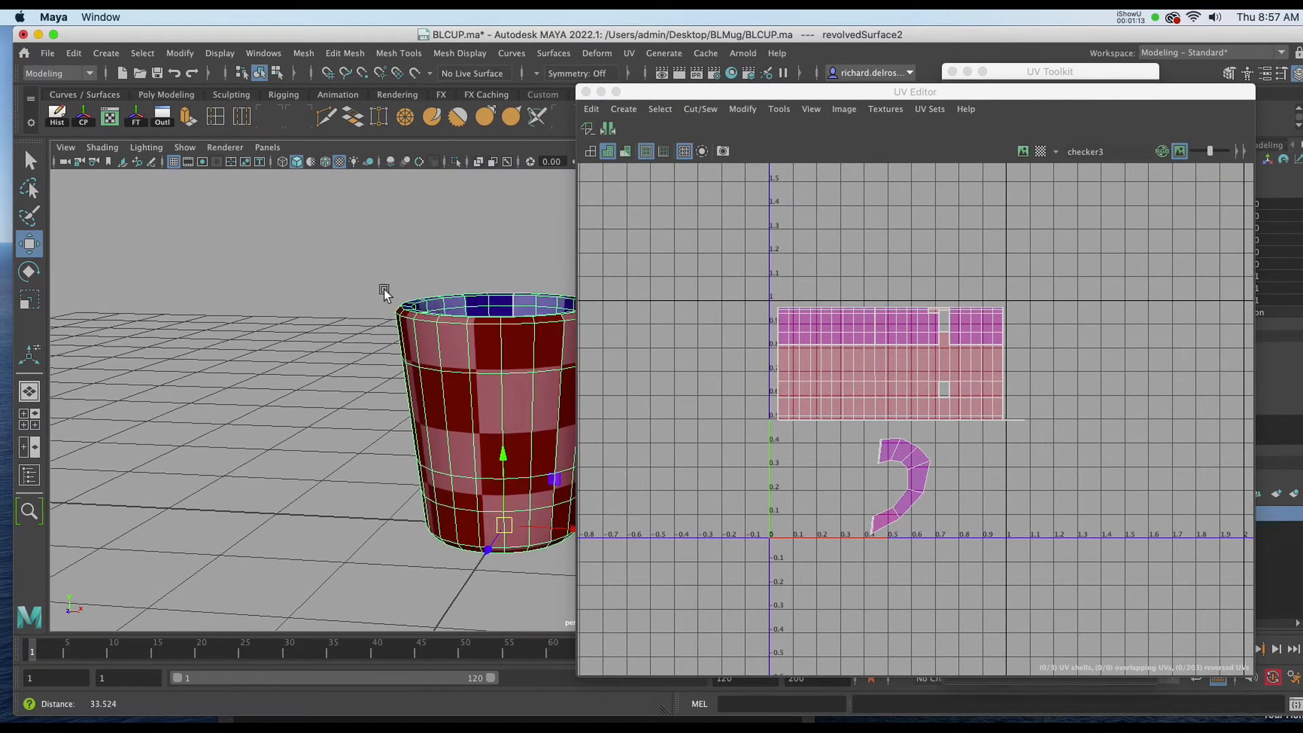
right_click(457, 386)
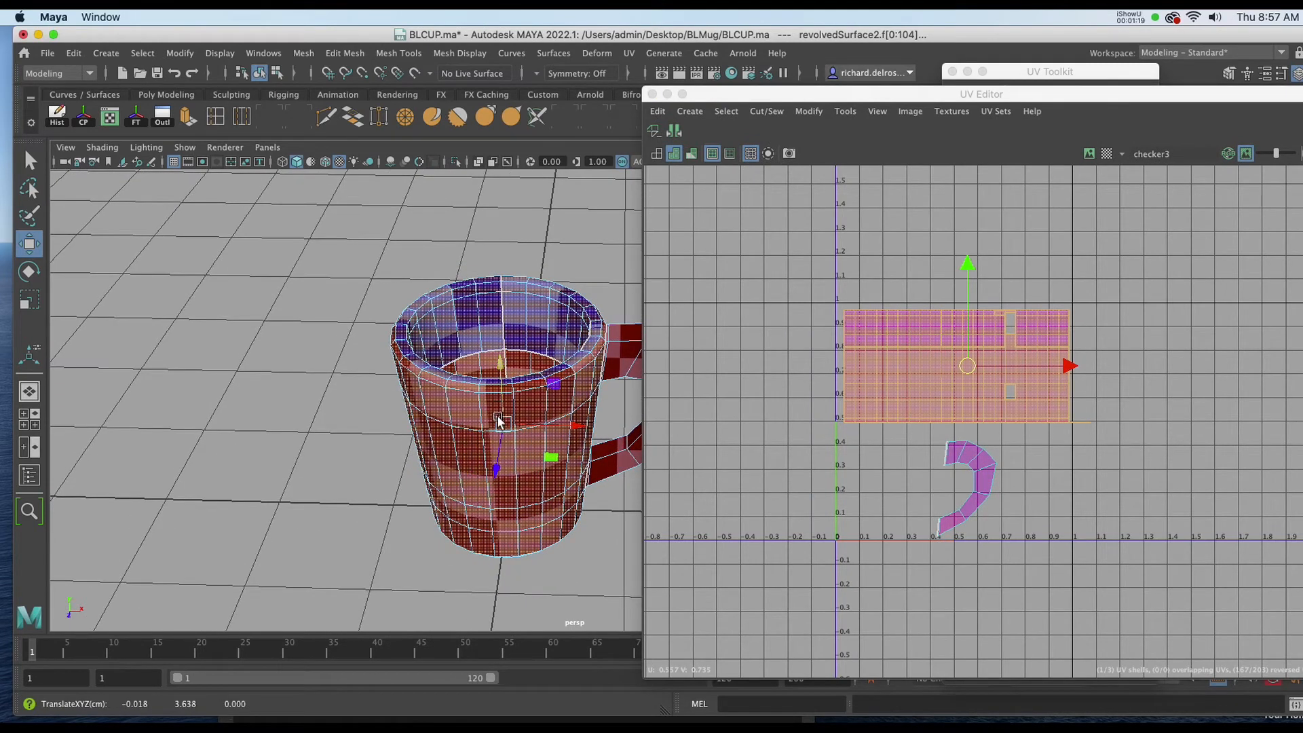
click(499, 470)
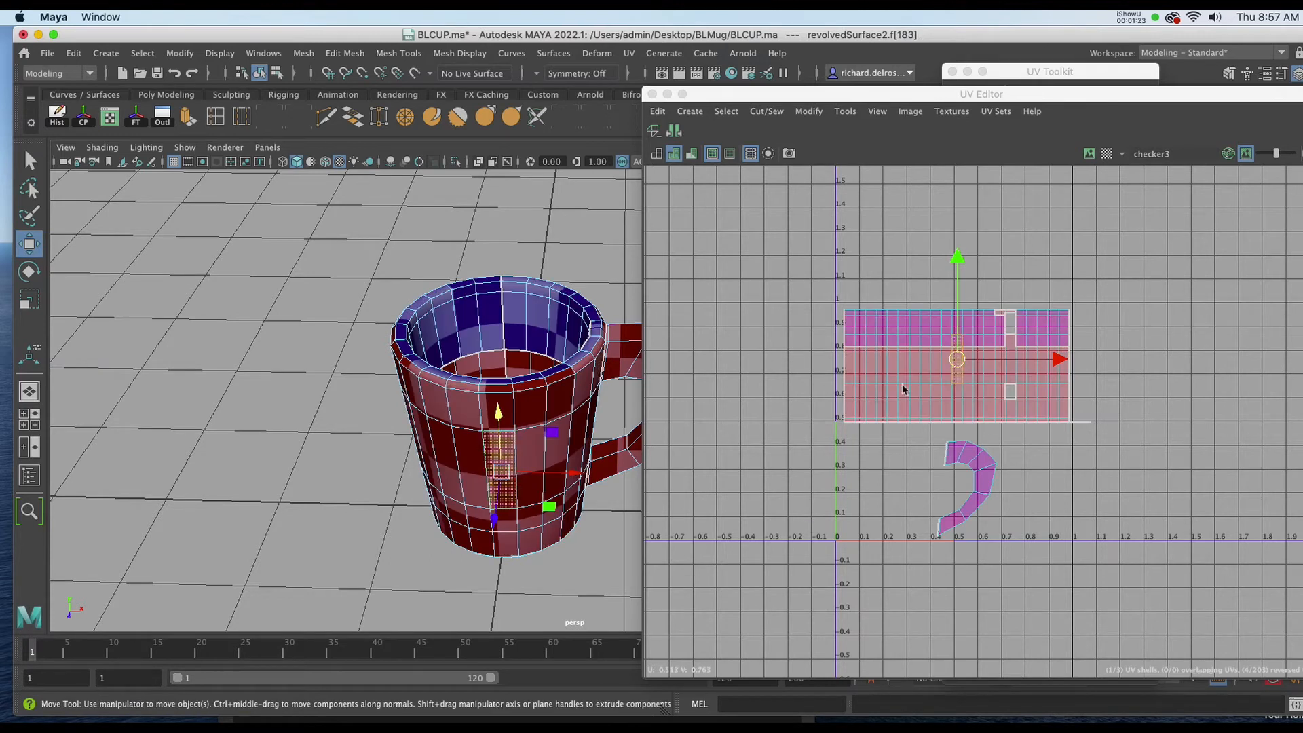
mouse_move(920, 353)
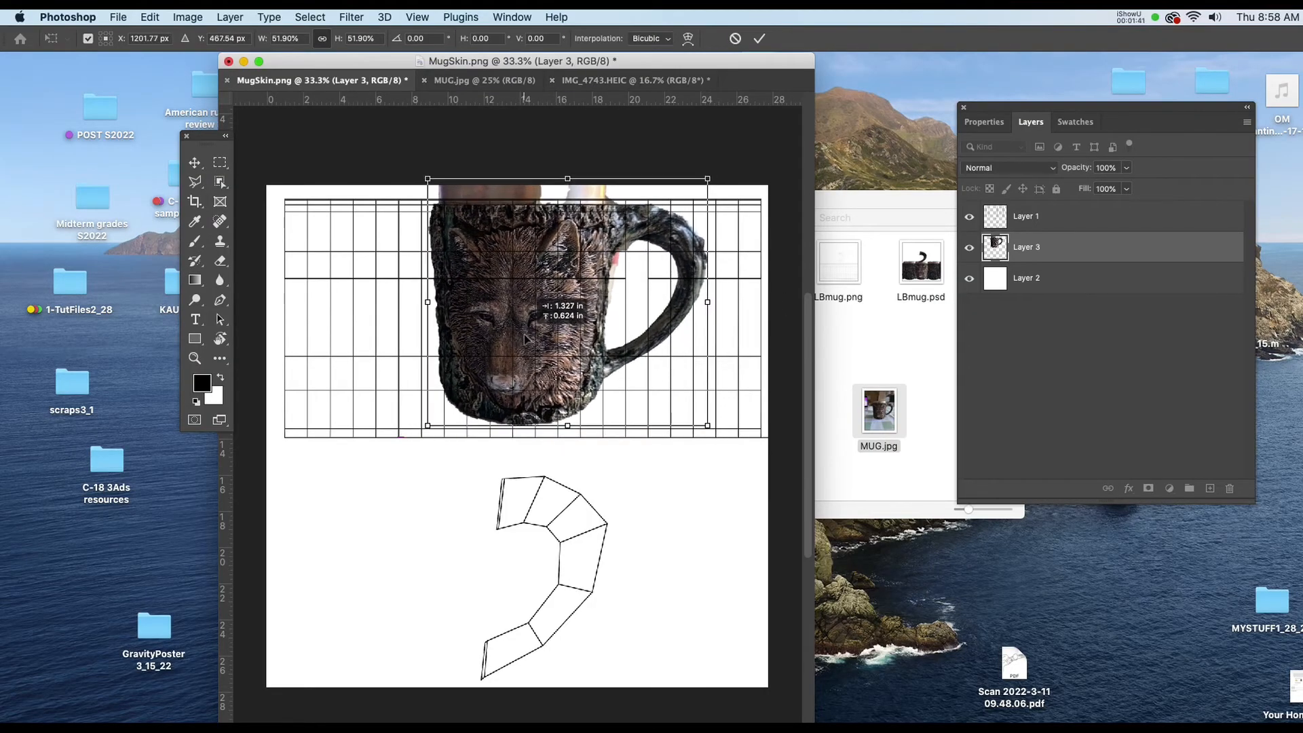
Move the wolf mug layer and scale it to about 54% over the body section
drag(428, 426, 422, 432)
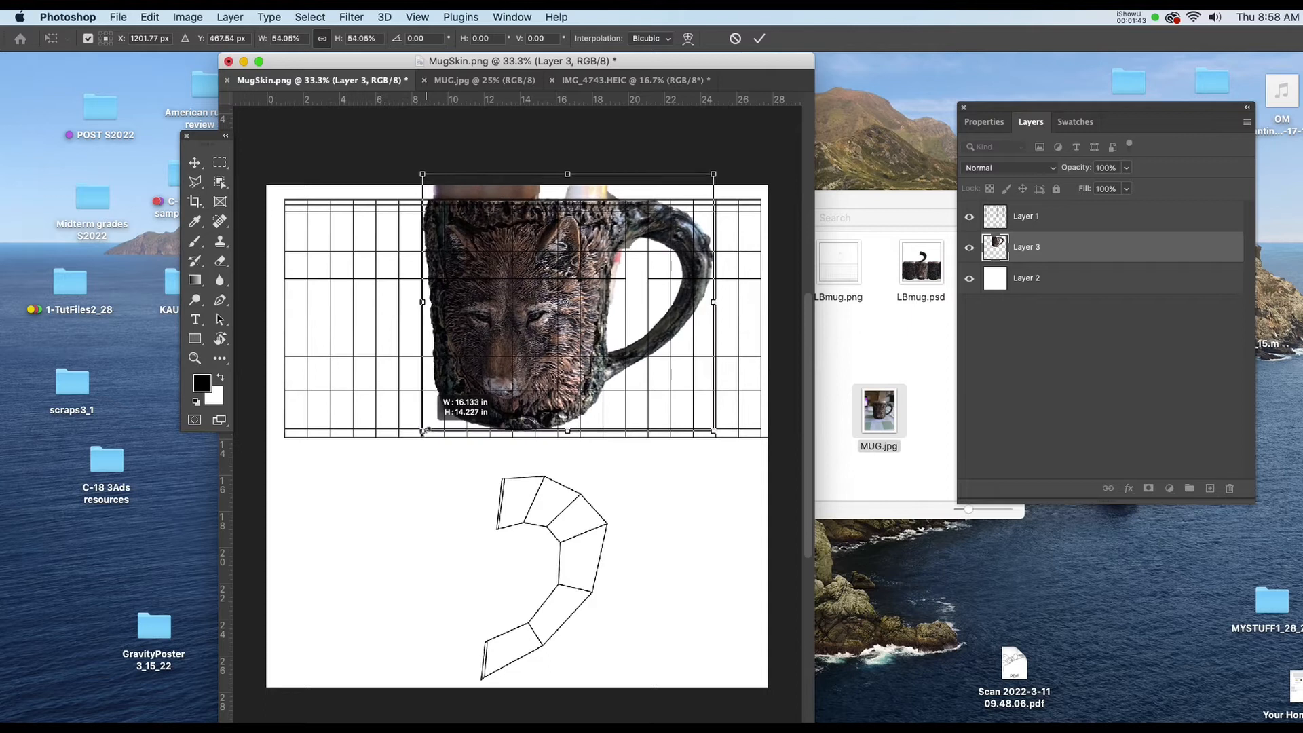
drag(711, 434, 722, 439)
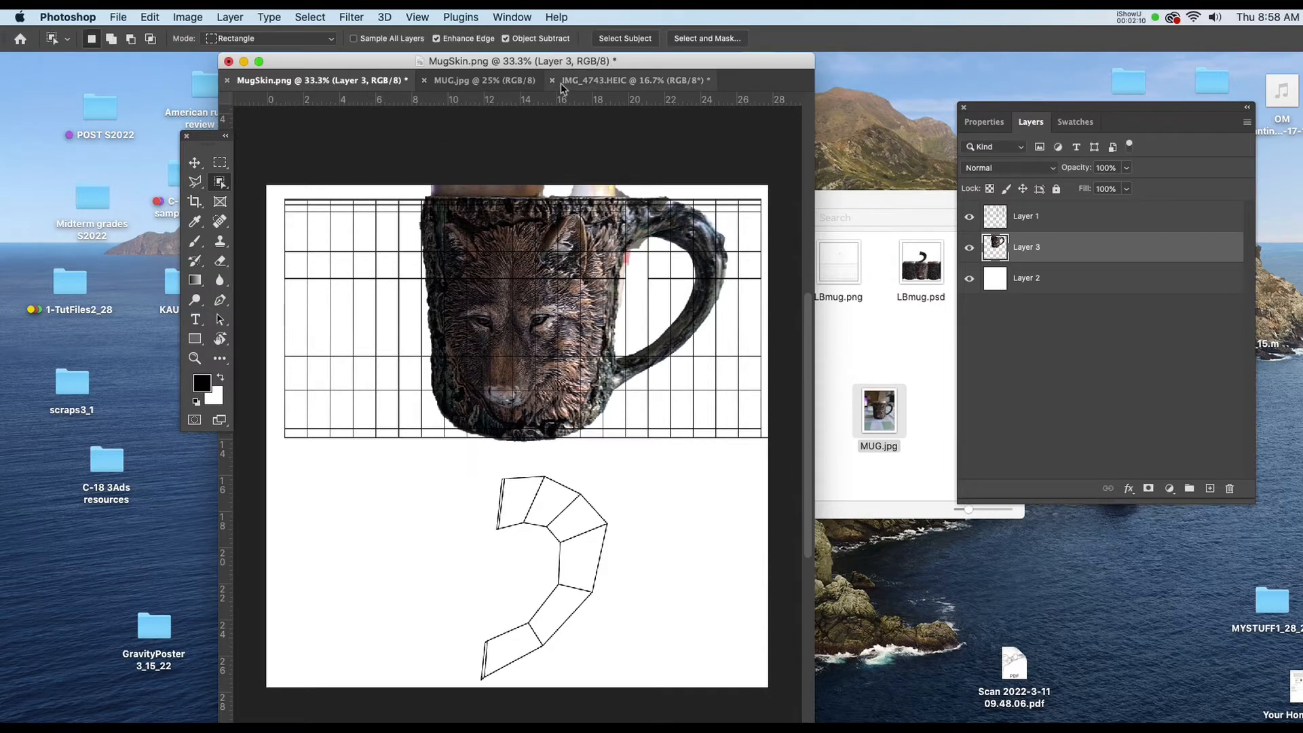
Switch to IMG_4743.HEIC and select the bark-covered body of the mug
click(633, 80)
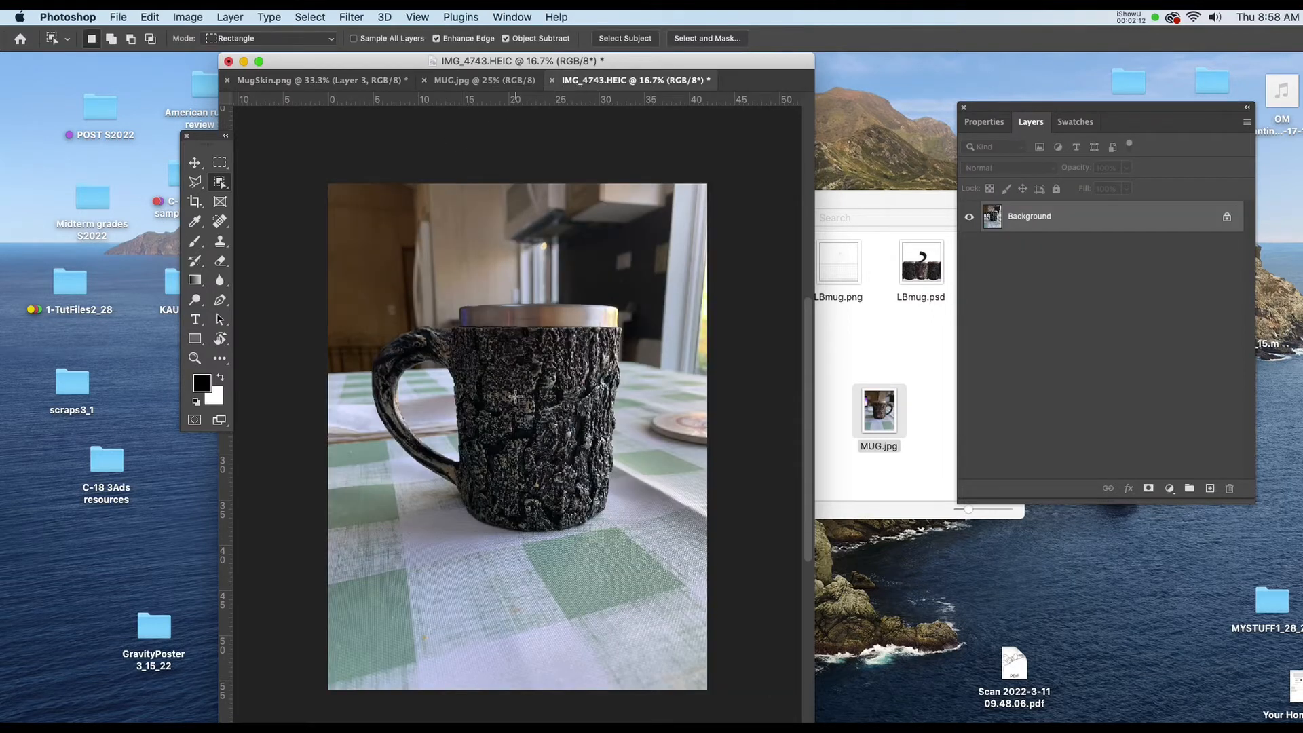
drag(361, 281, 644, 584)
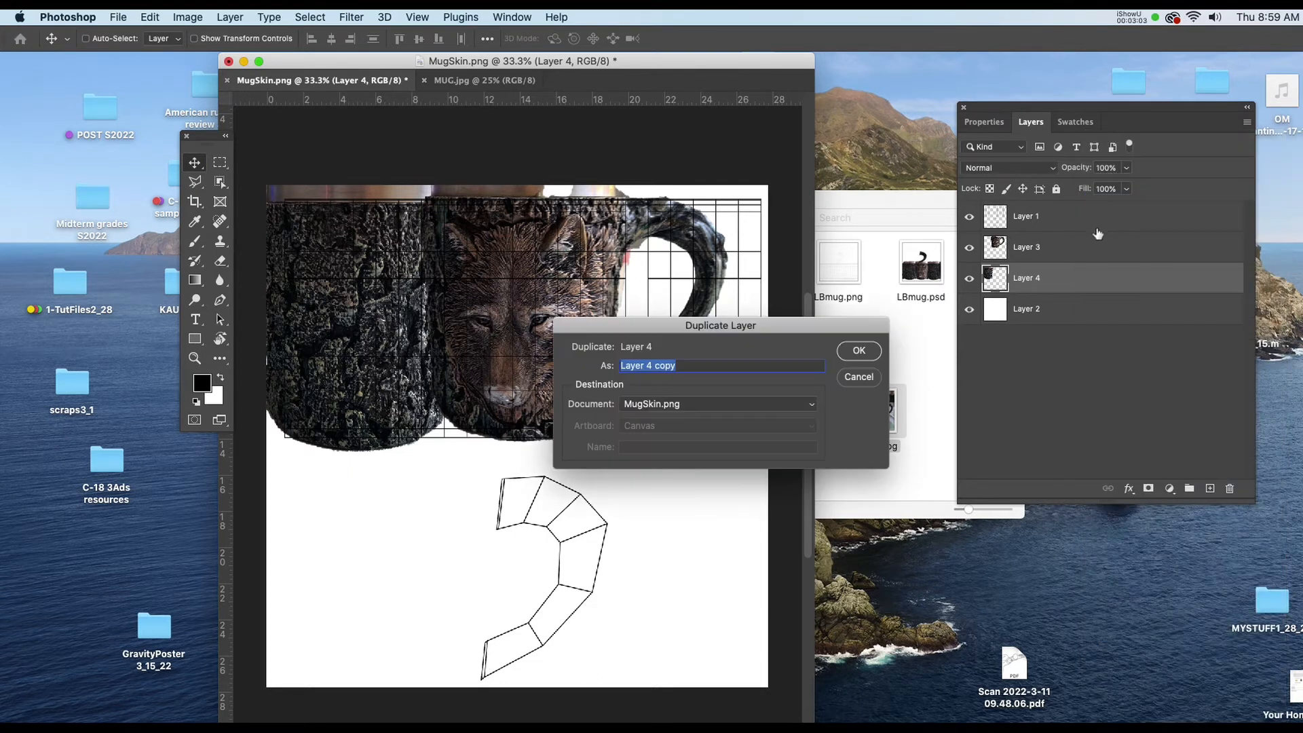
Confirm the bark layer duplicate for the right side and select wolf Layer 3
click(858, 350)
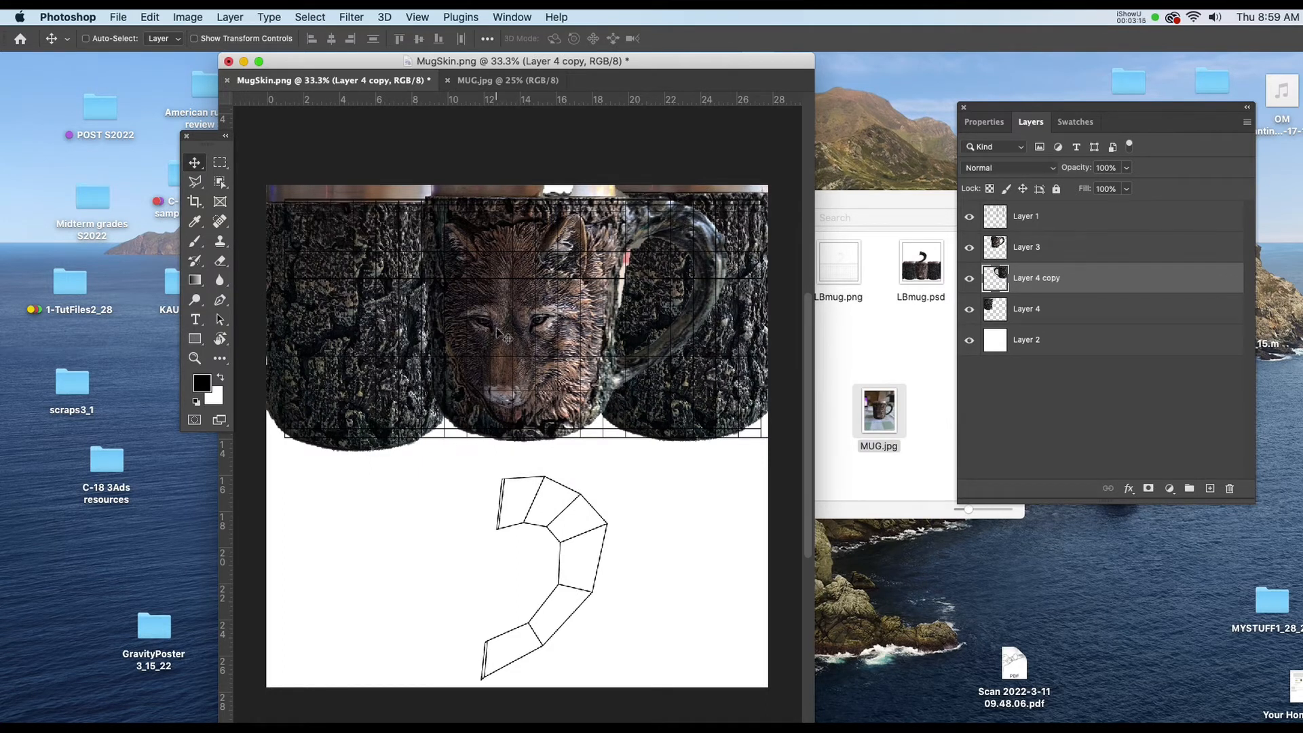
click(1026, 247)
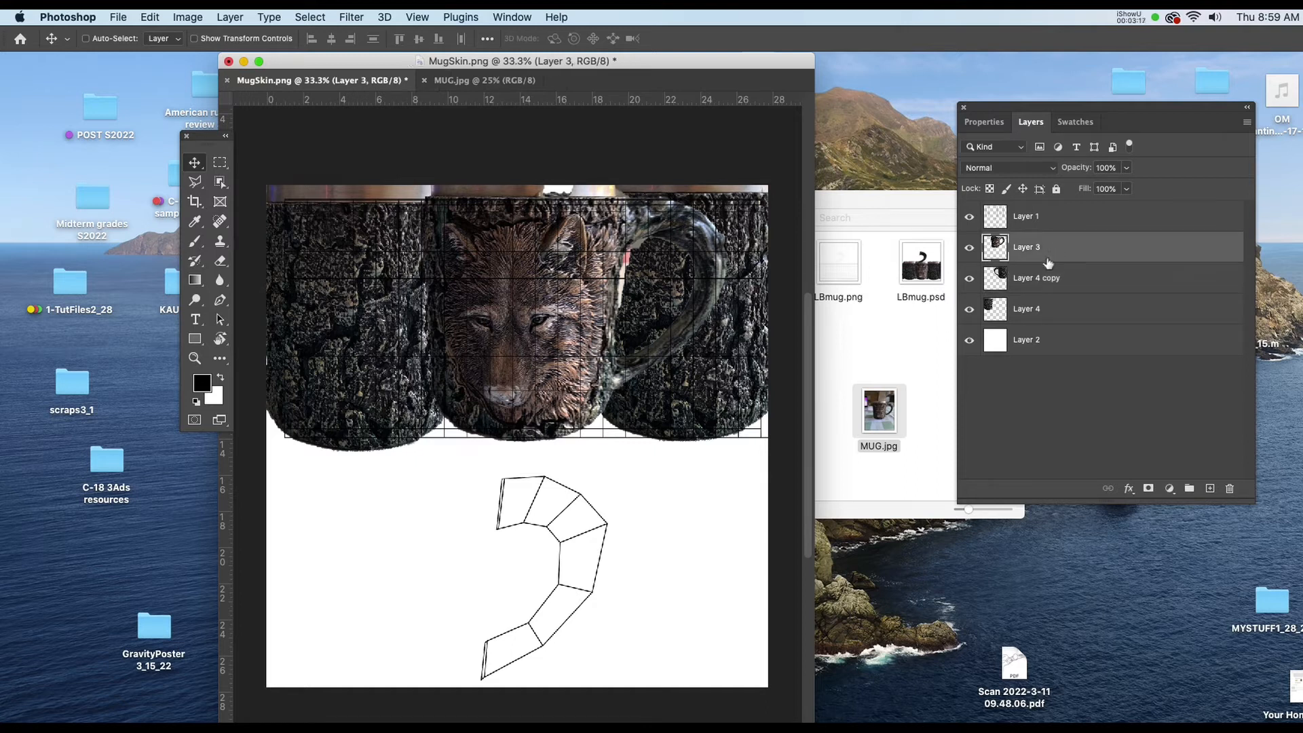
Add a layer mask to Layer 3 and paint out the handle with an enlarged brush
click(1148, 489)
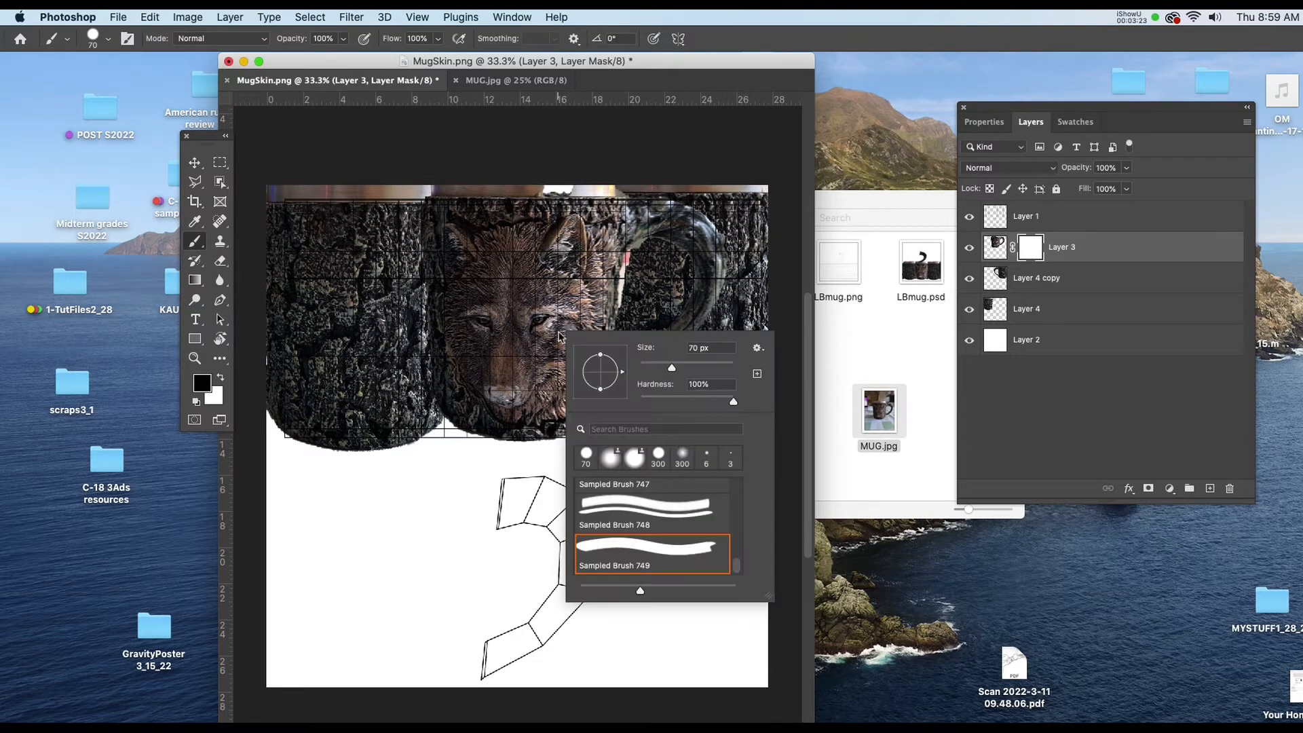
drag(733, 401, 680, 401)
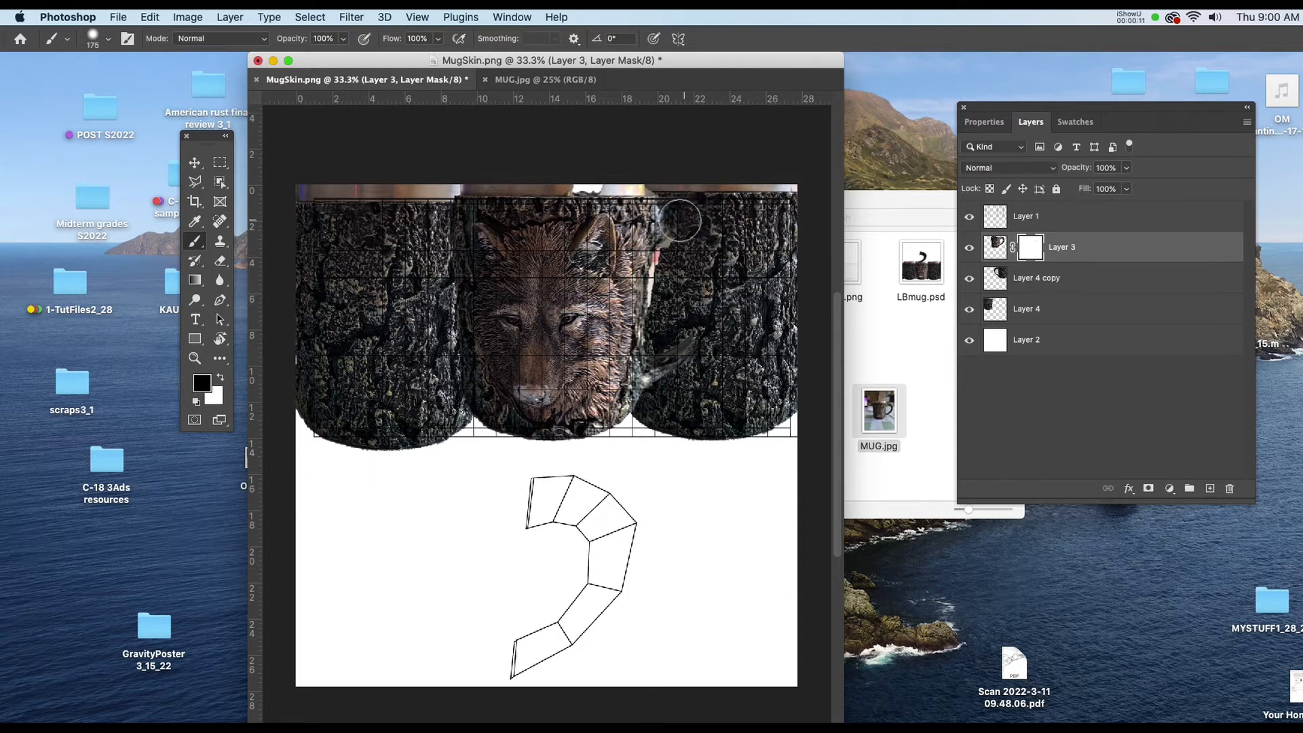
drag(677, 220, 652, 382)
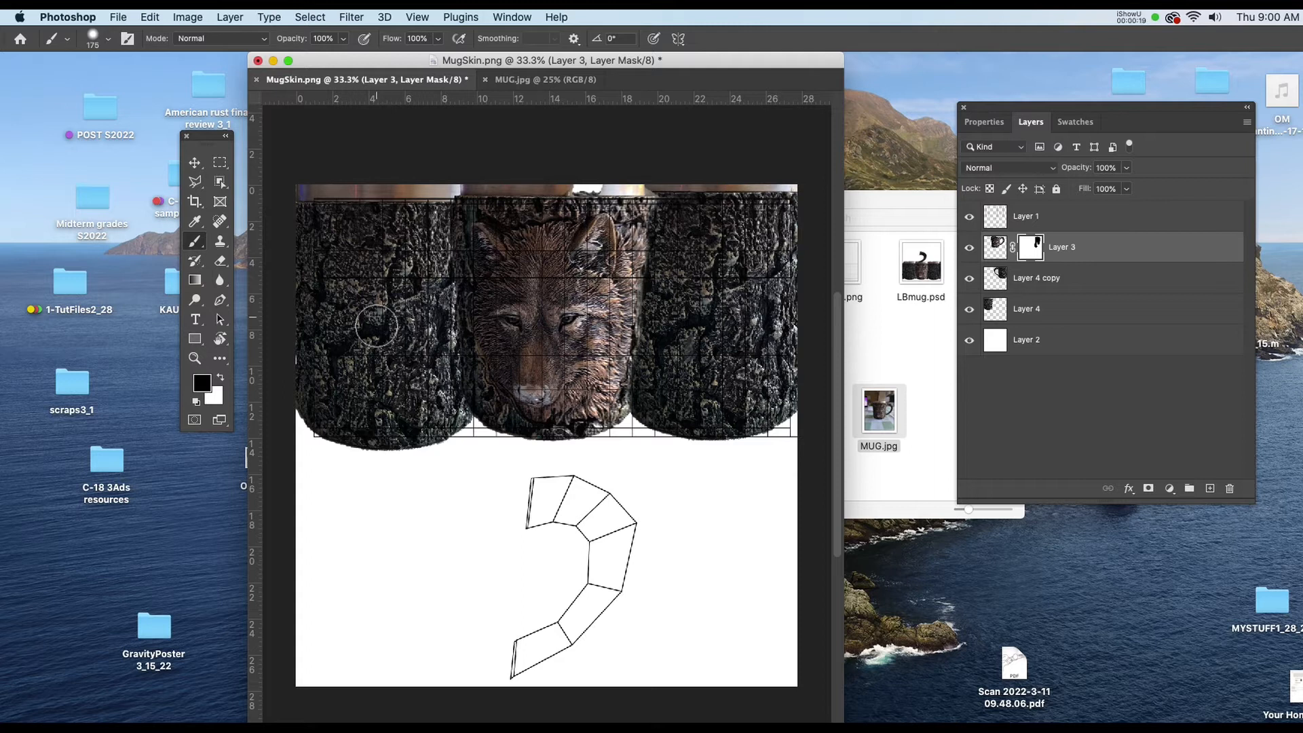
mouse_move(769, 445)
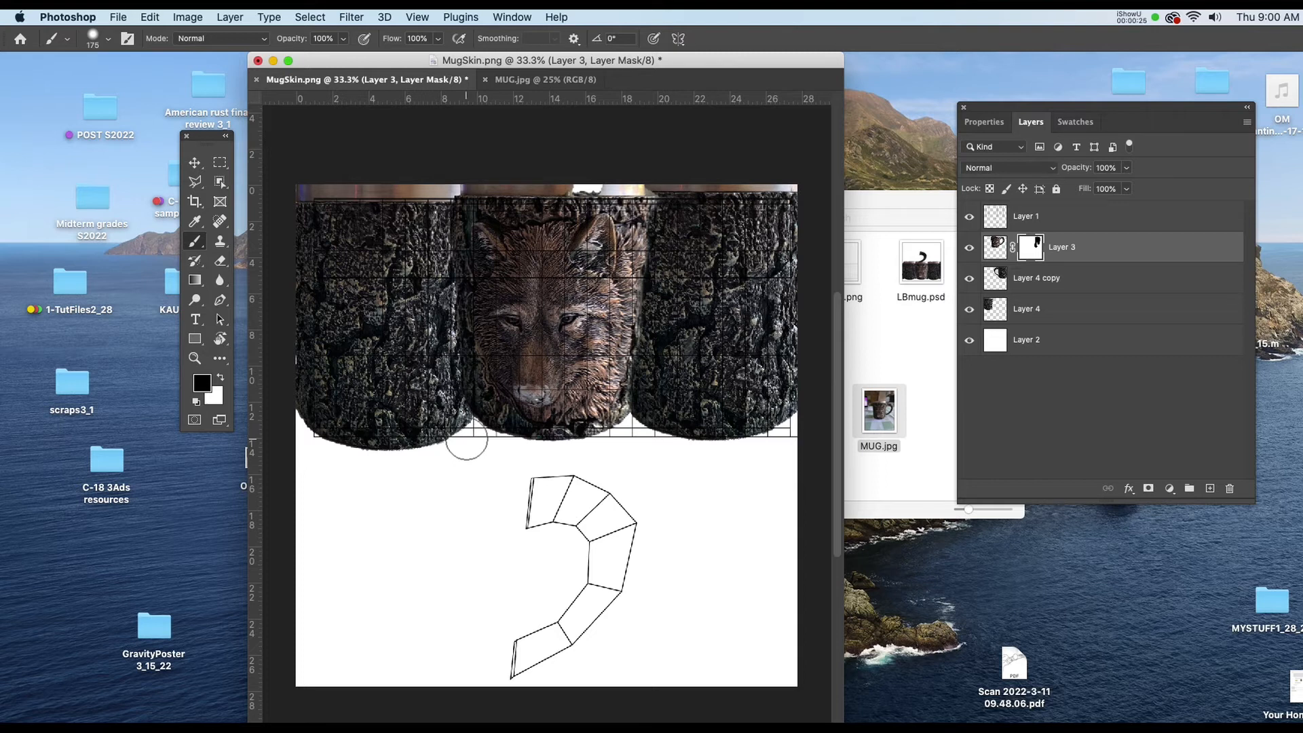
mouse_move(1113, 264)
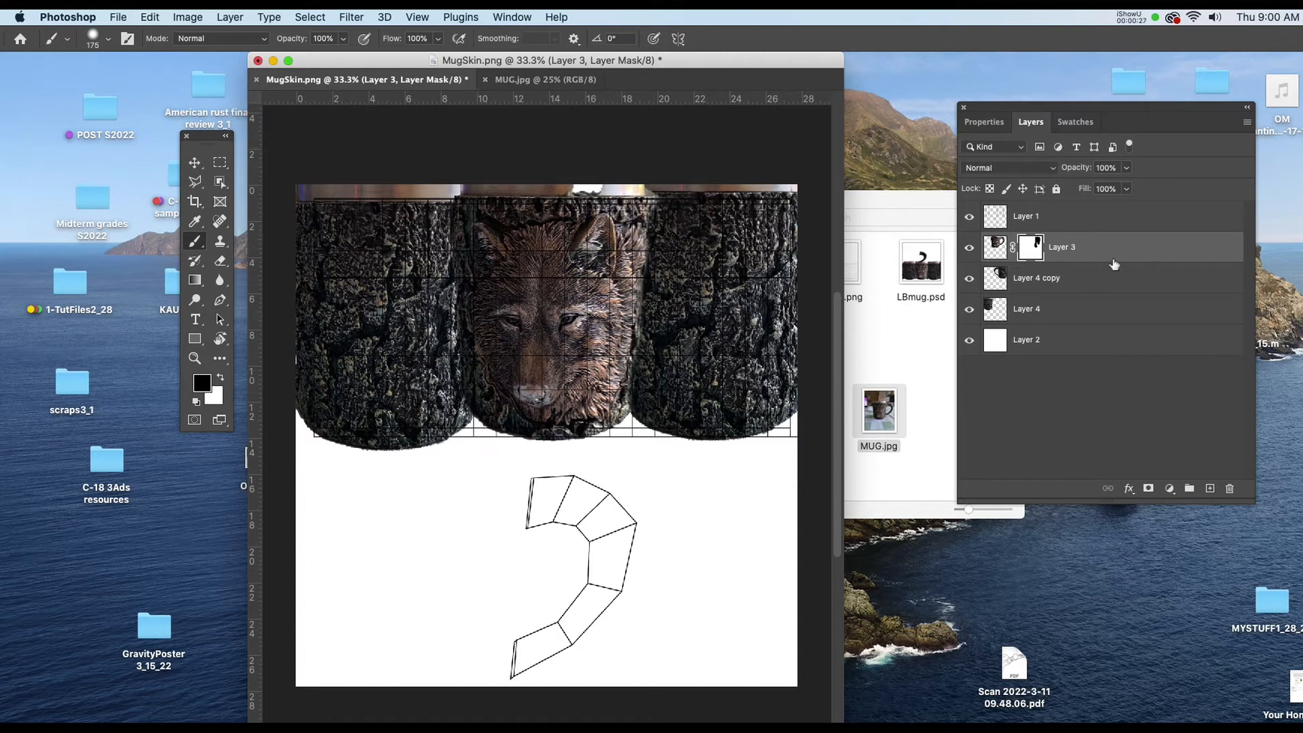
Clone bark over the seam below the wolf face on a new layer and show Layer 1's wireframe
click(996, 247)
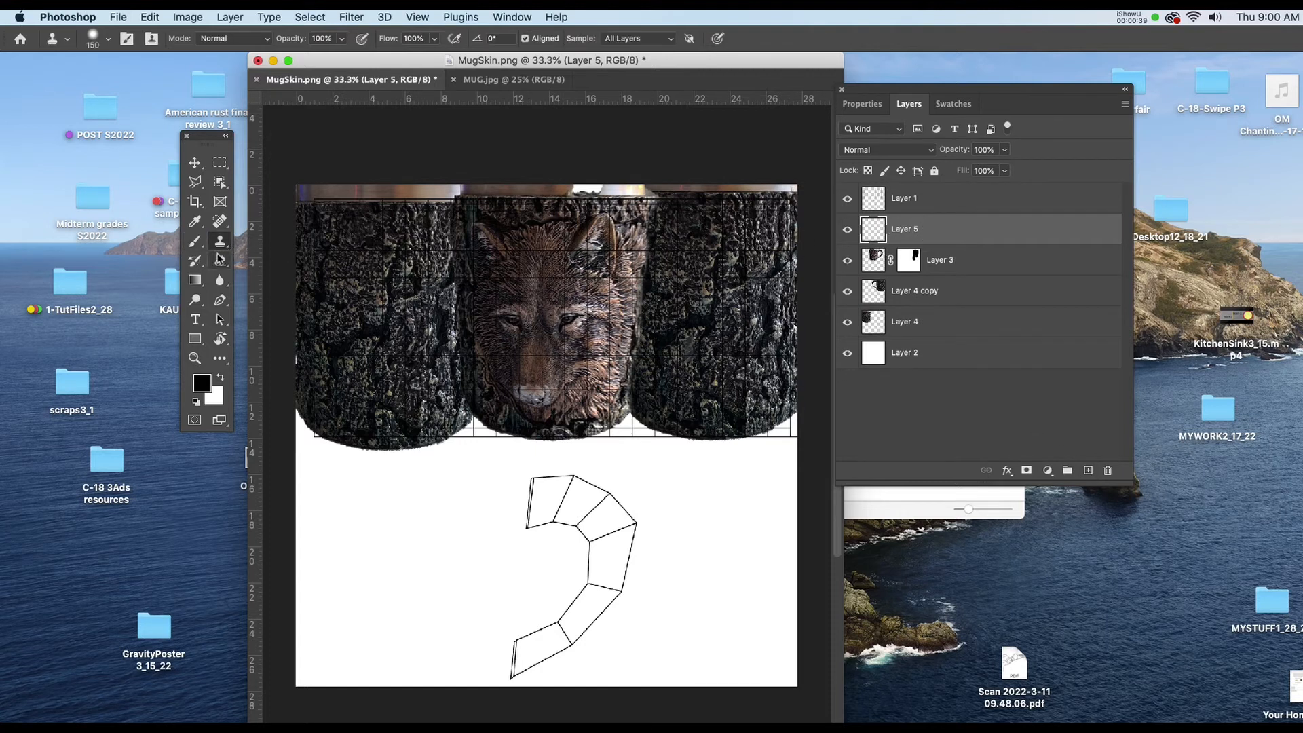
mouse_move(219, 241)
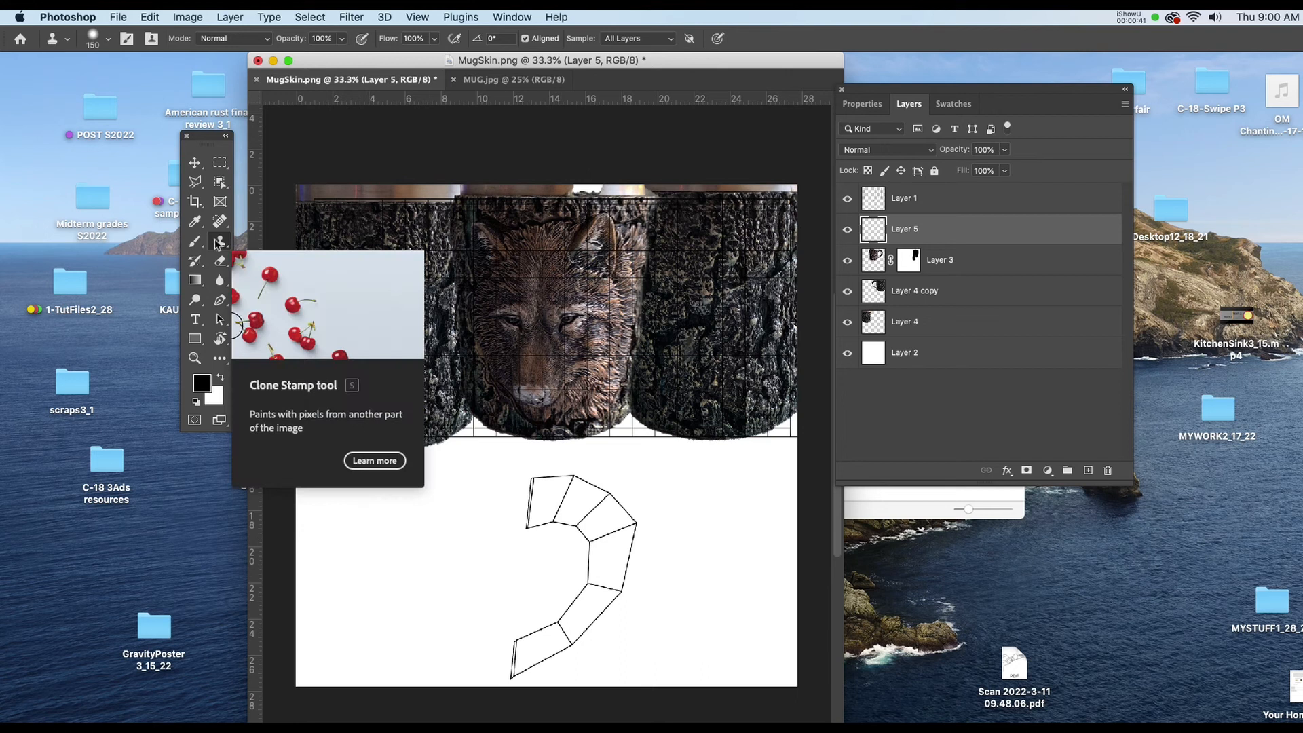
mouse_move(593, 45)
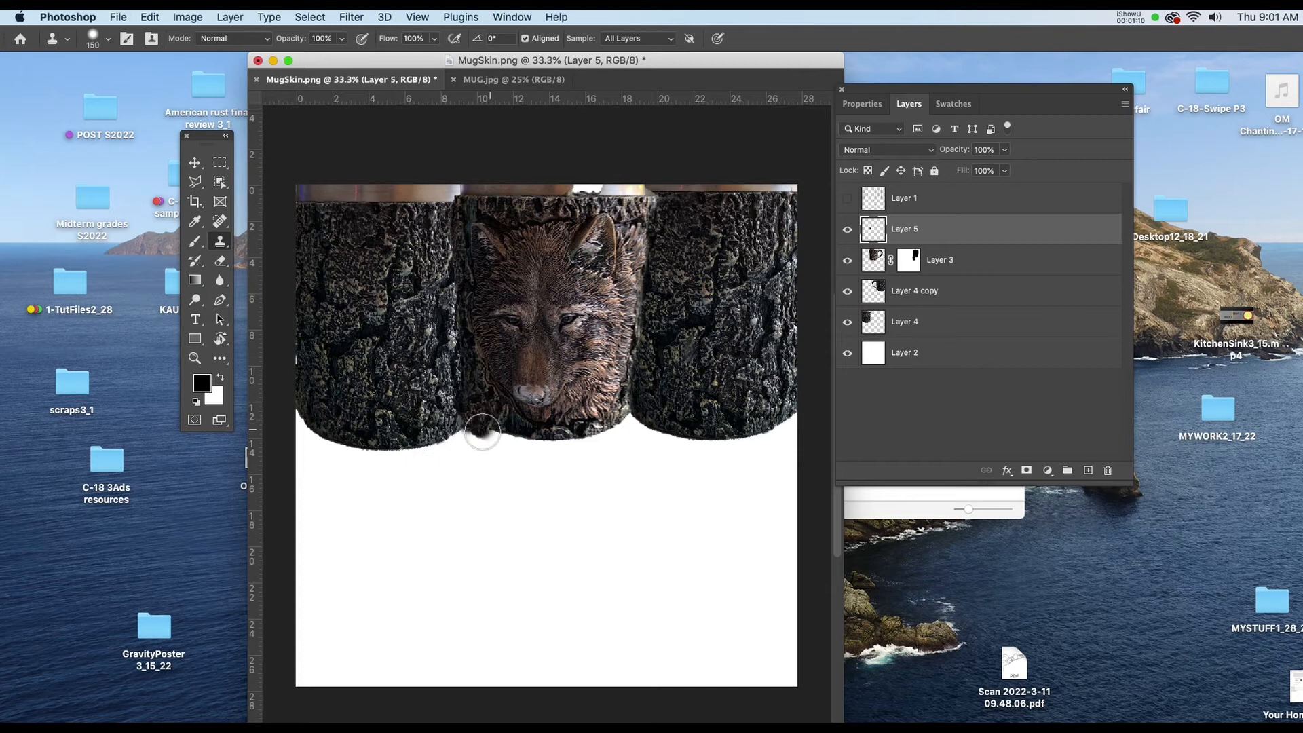
drag(482, 432, 614, 432)
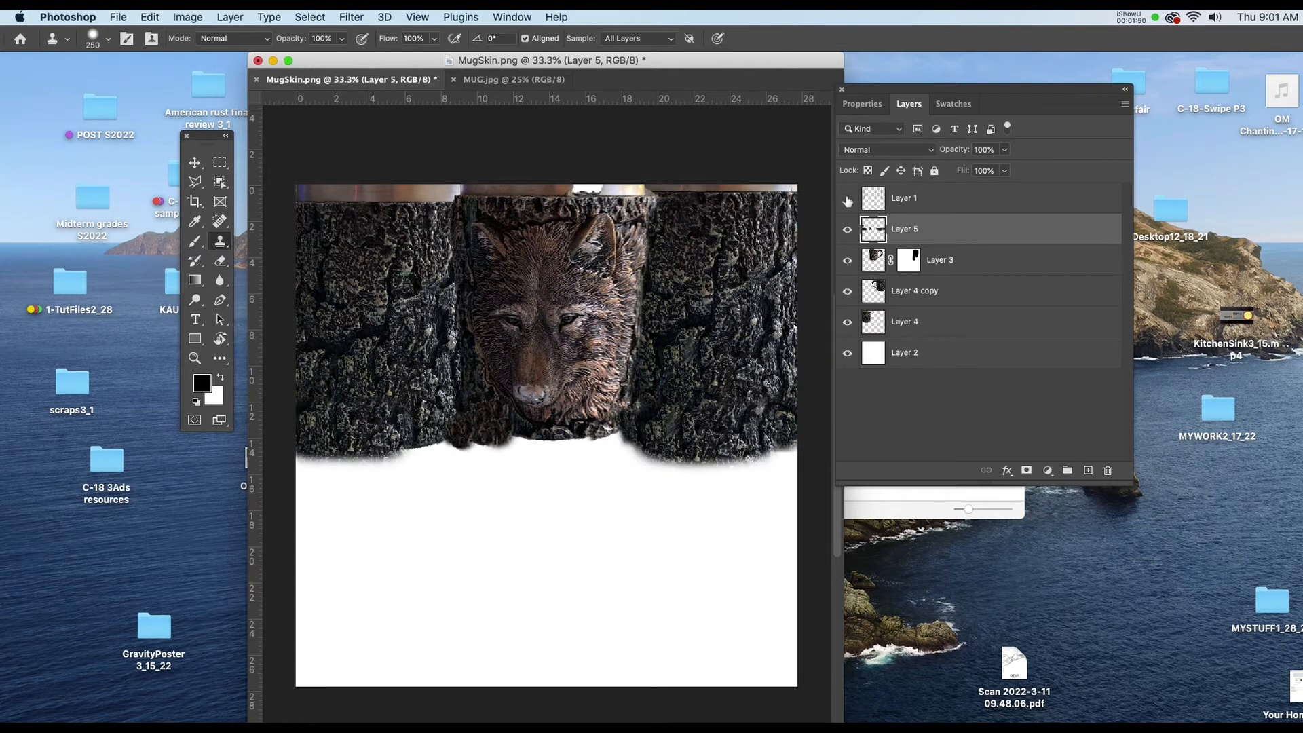
click(606, 462)
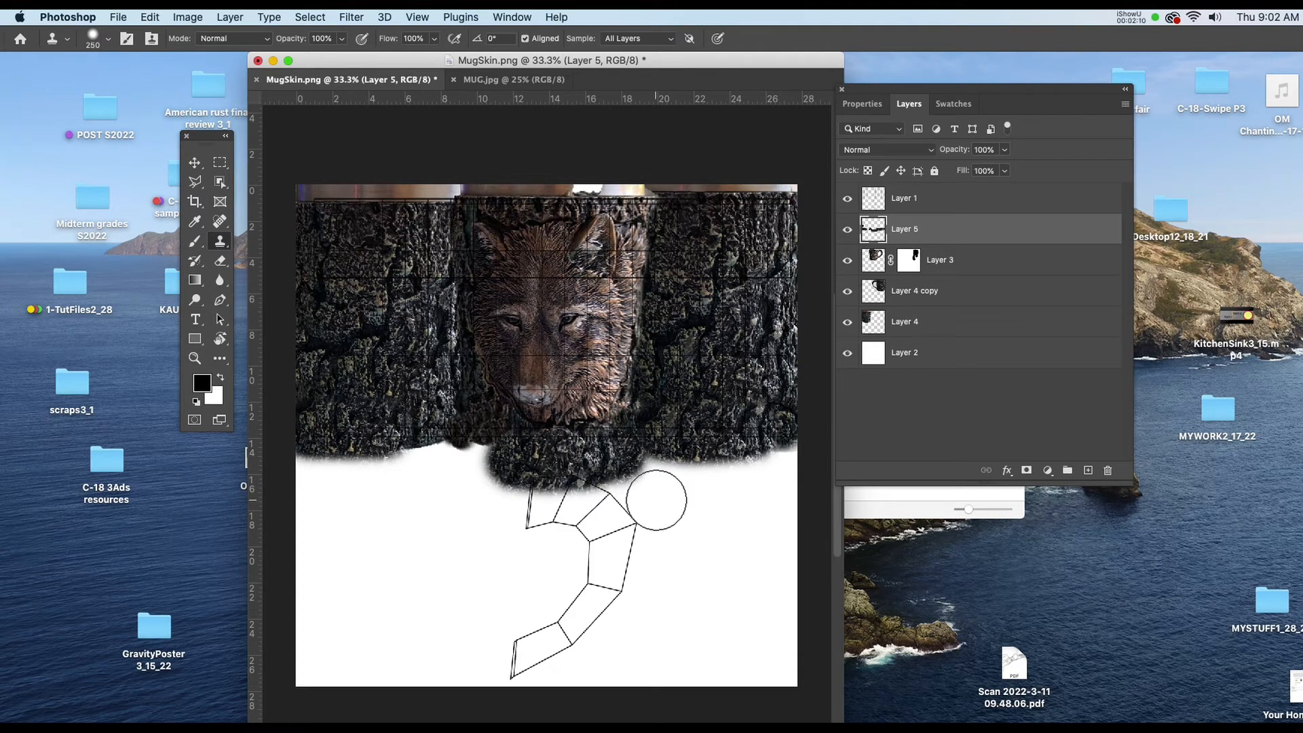
click(514, 78)
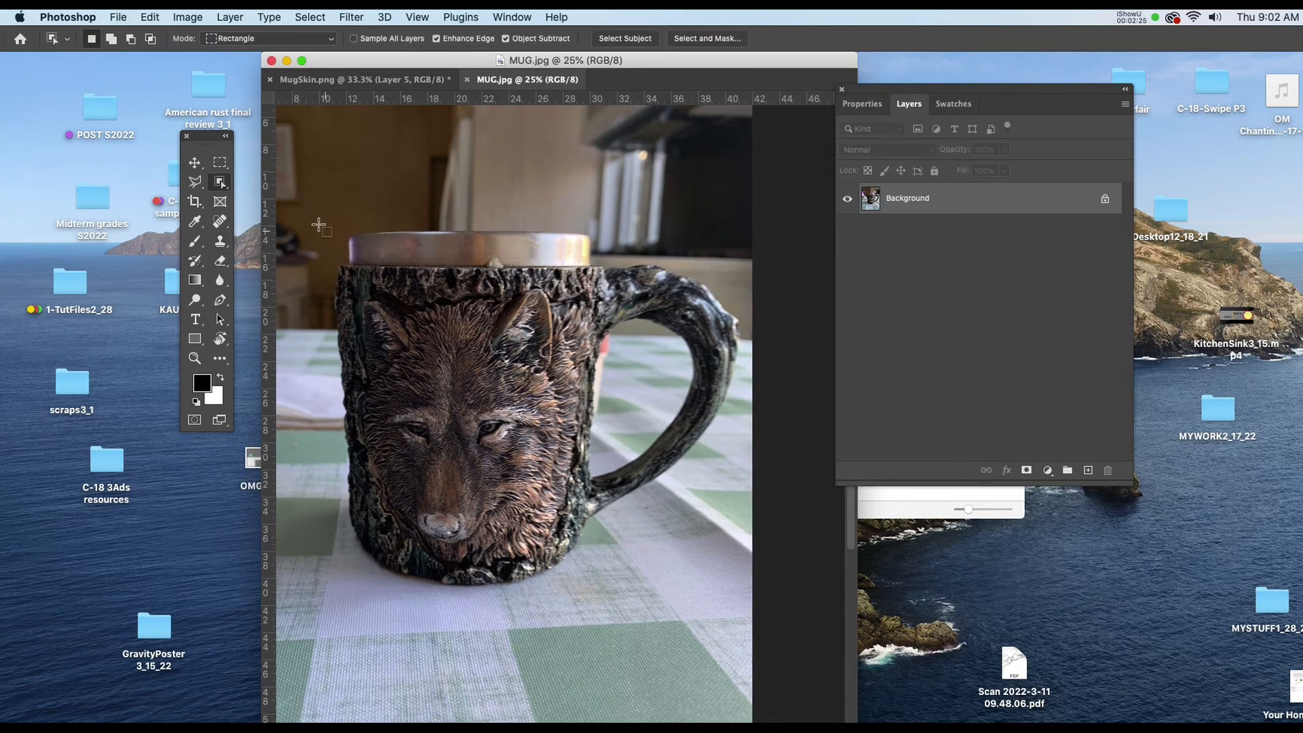
Select the mug in MUG.jpg, then subtract the body with a marquee to keep the handle
click(623, 38)
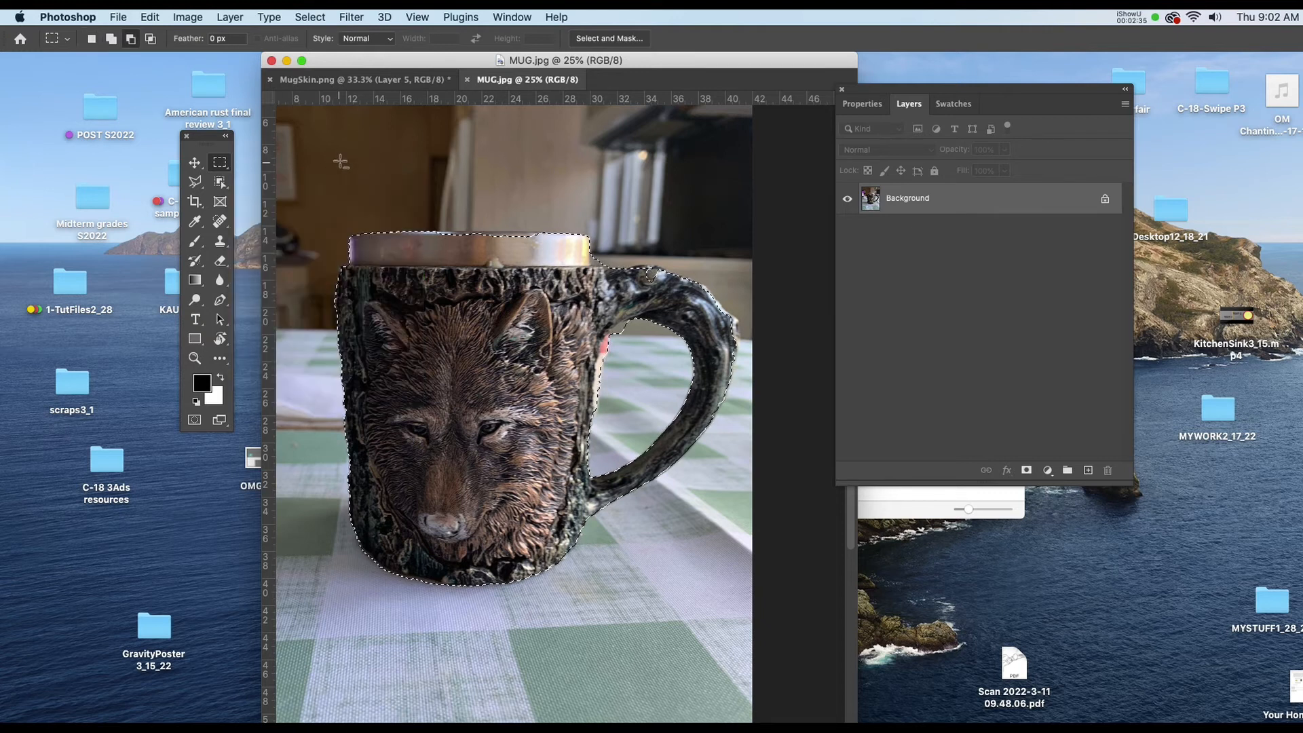
drag(331, 158, 590, 657)
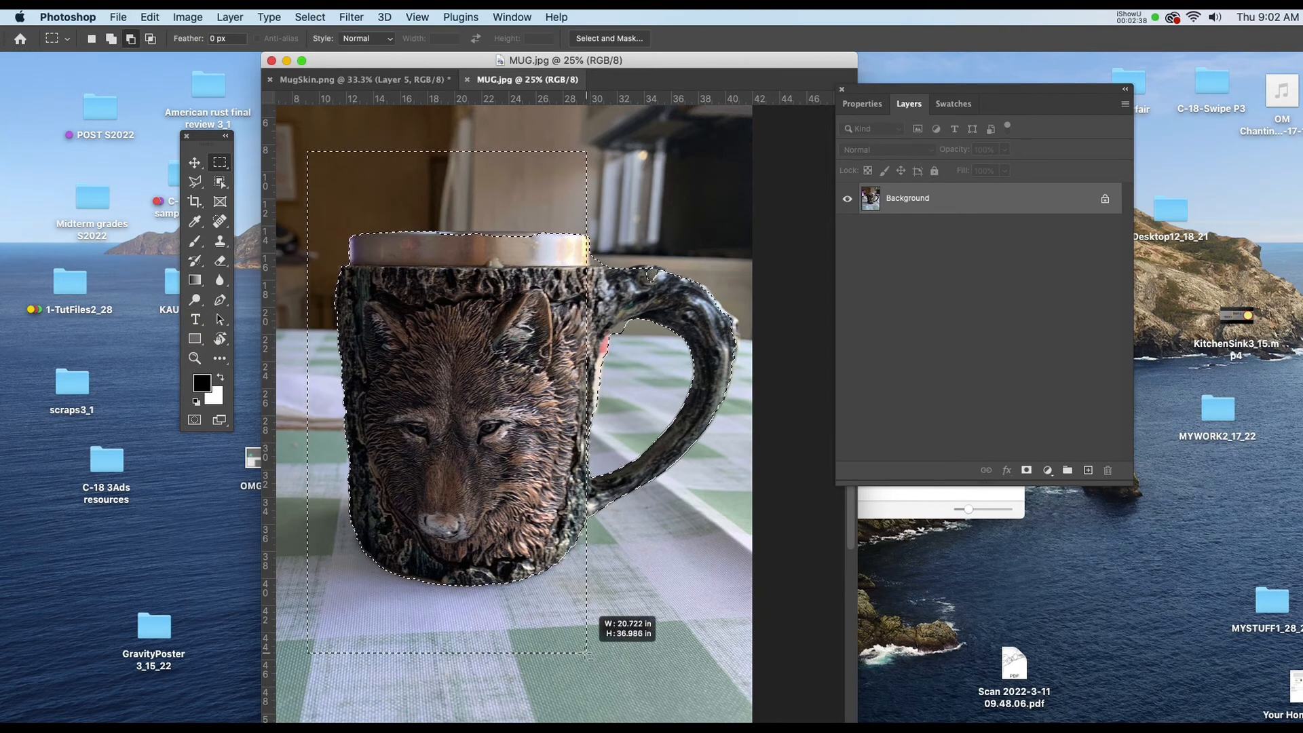
drag(588, 656, 585, 660)
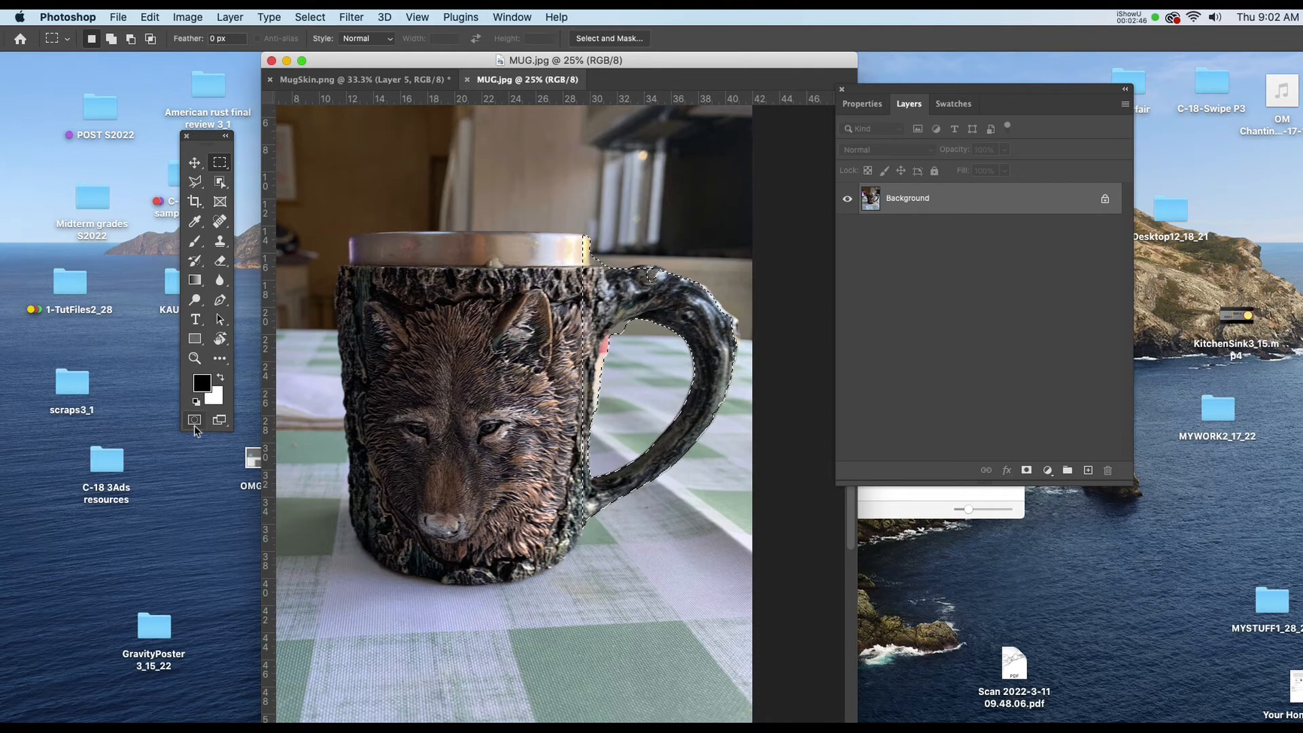
Enter Quick Mask mode and pick a hard round brush to refine the handle selection
click(195, 419)
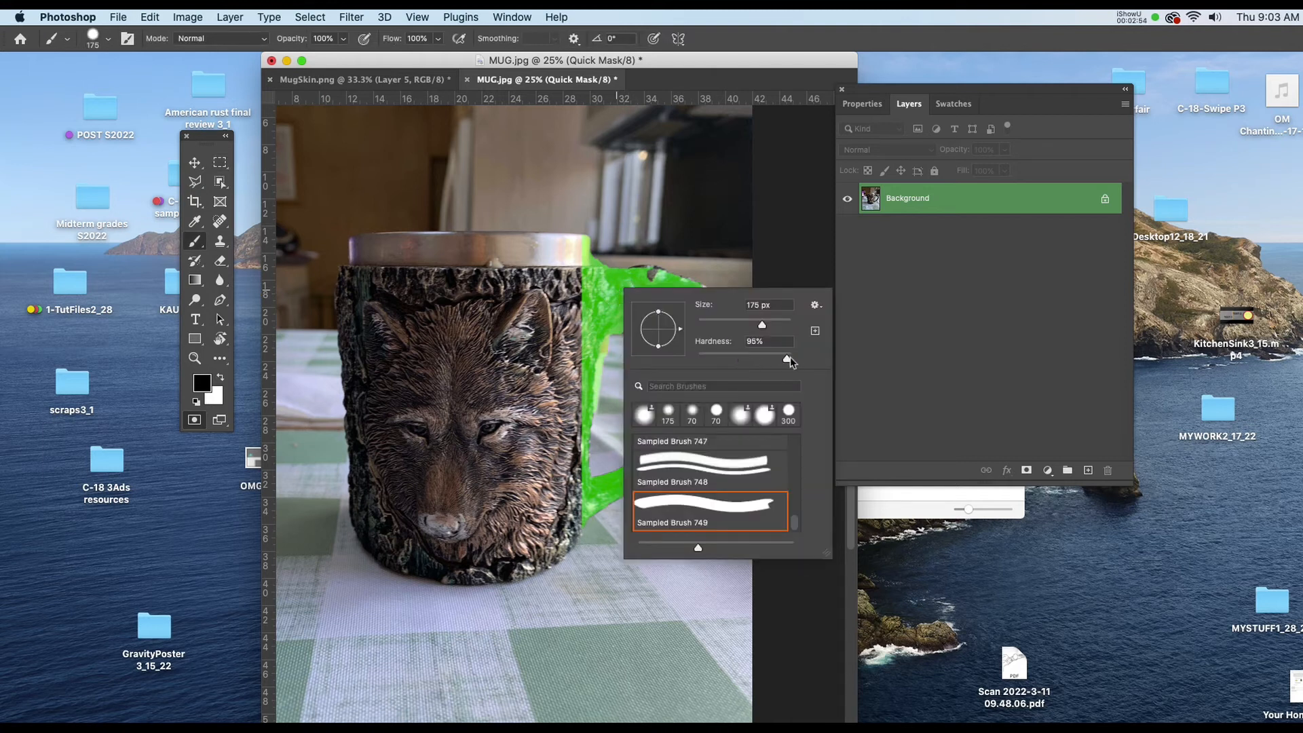
click(781, 347)
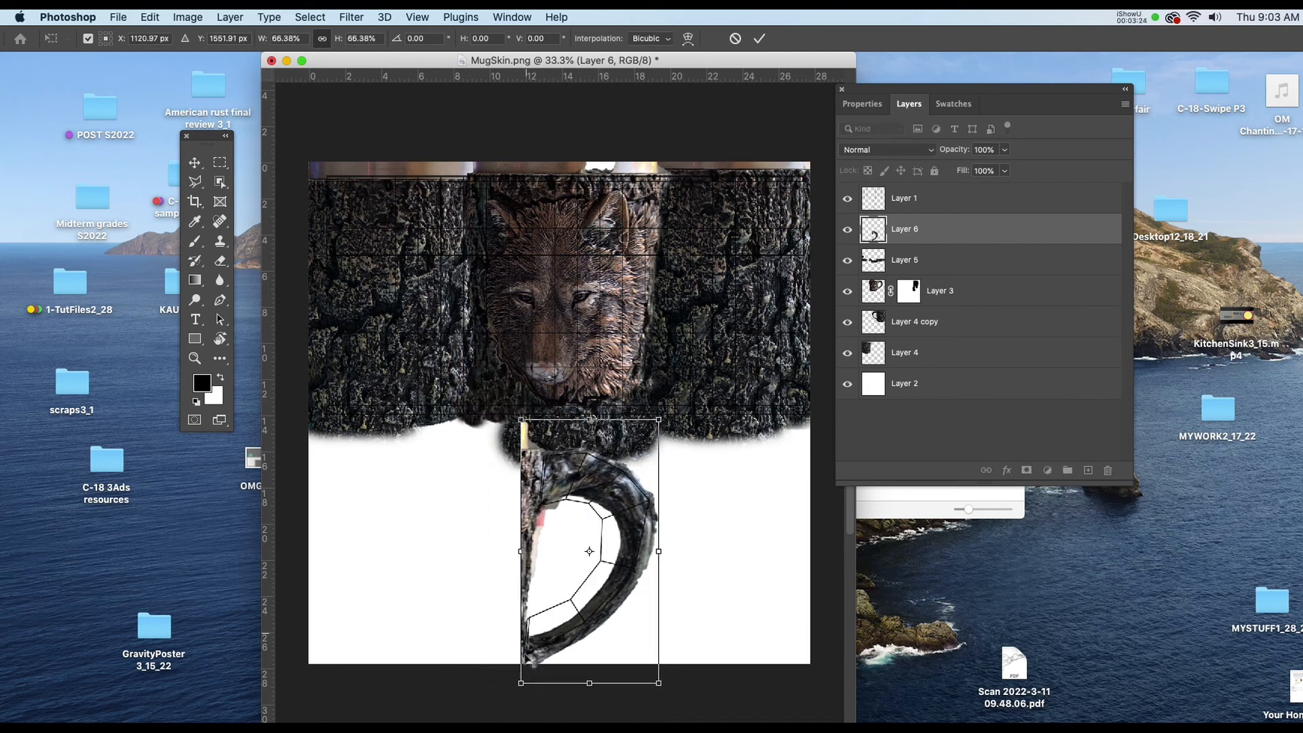
Nudge the pasted handle image further onto the handle UV wireframe
drag(589, 551, 582, 544)
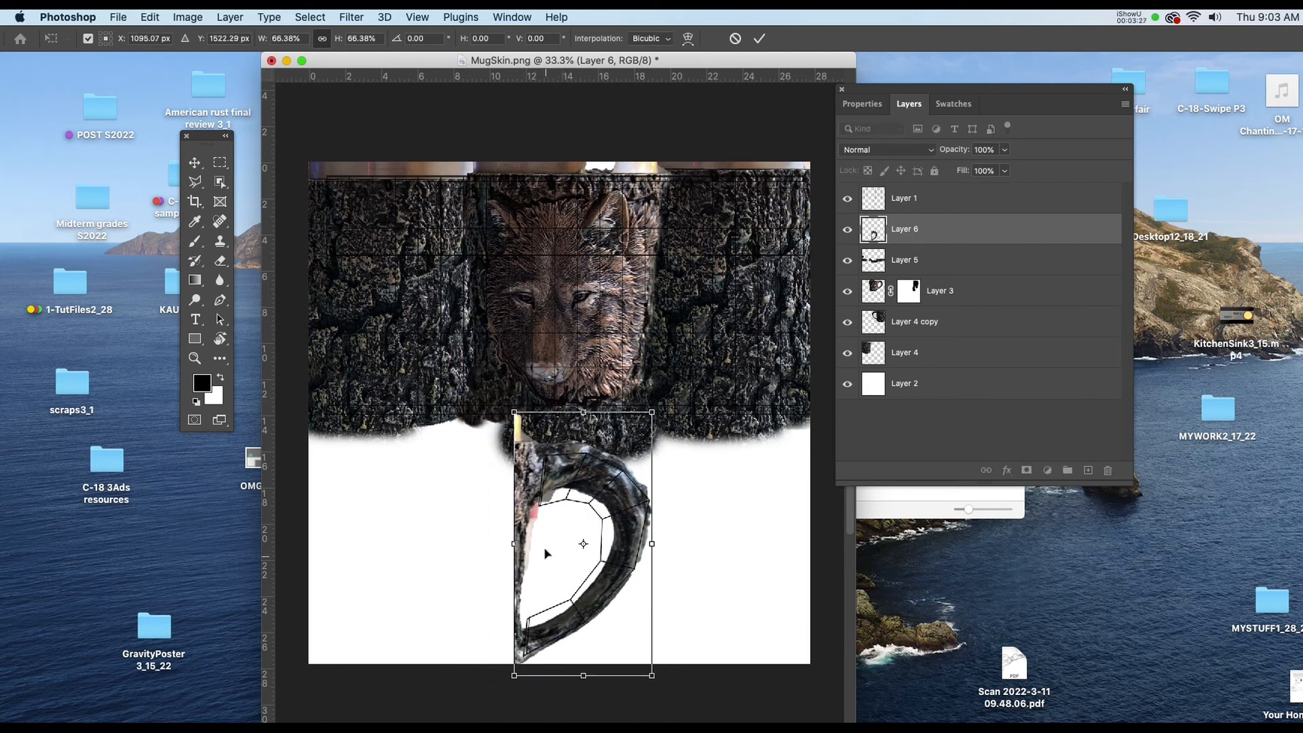
mouse_move(584, 503)
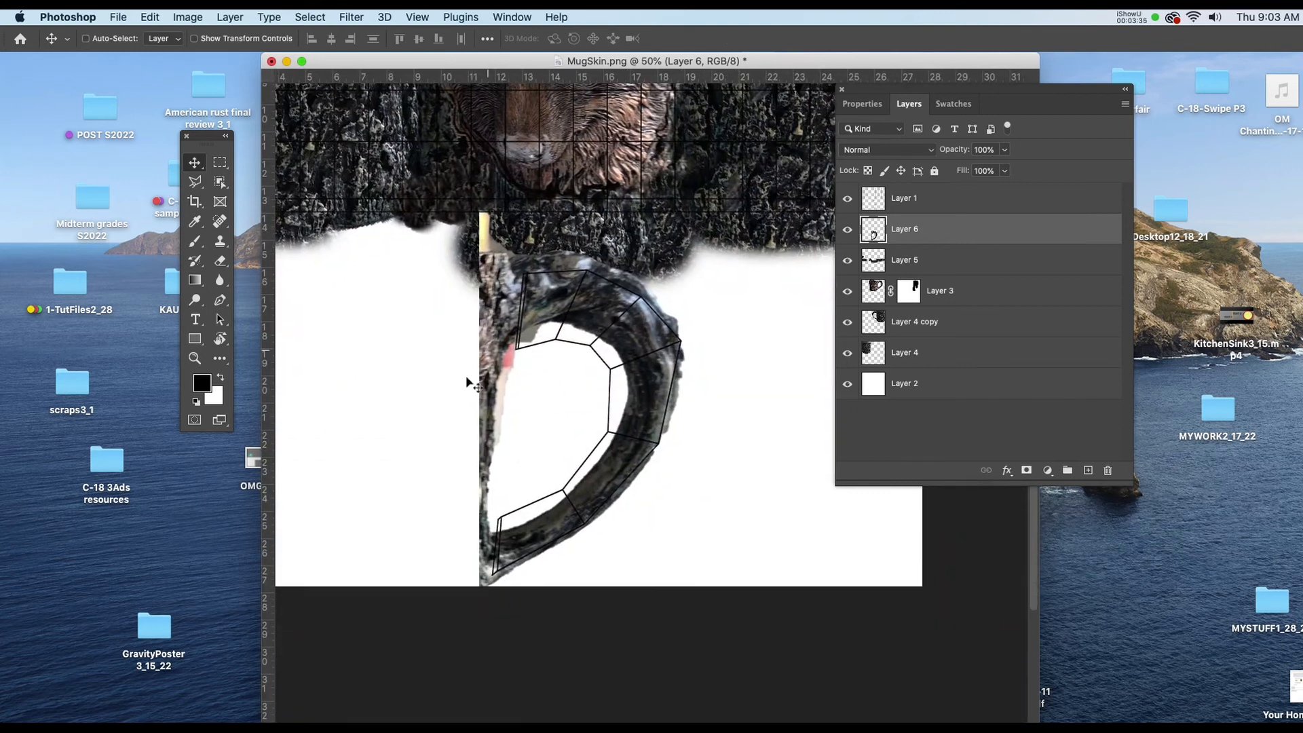
Add a layer mask to Layer 6 and paint away the background inside the handle
click(1025, 470)
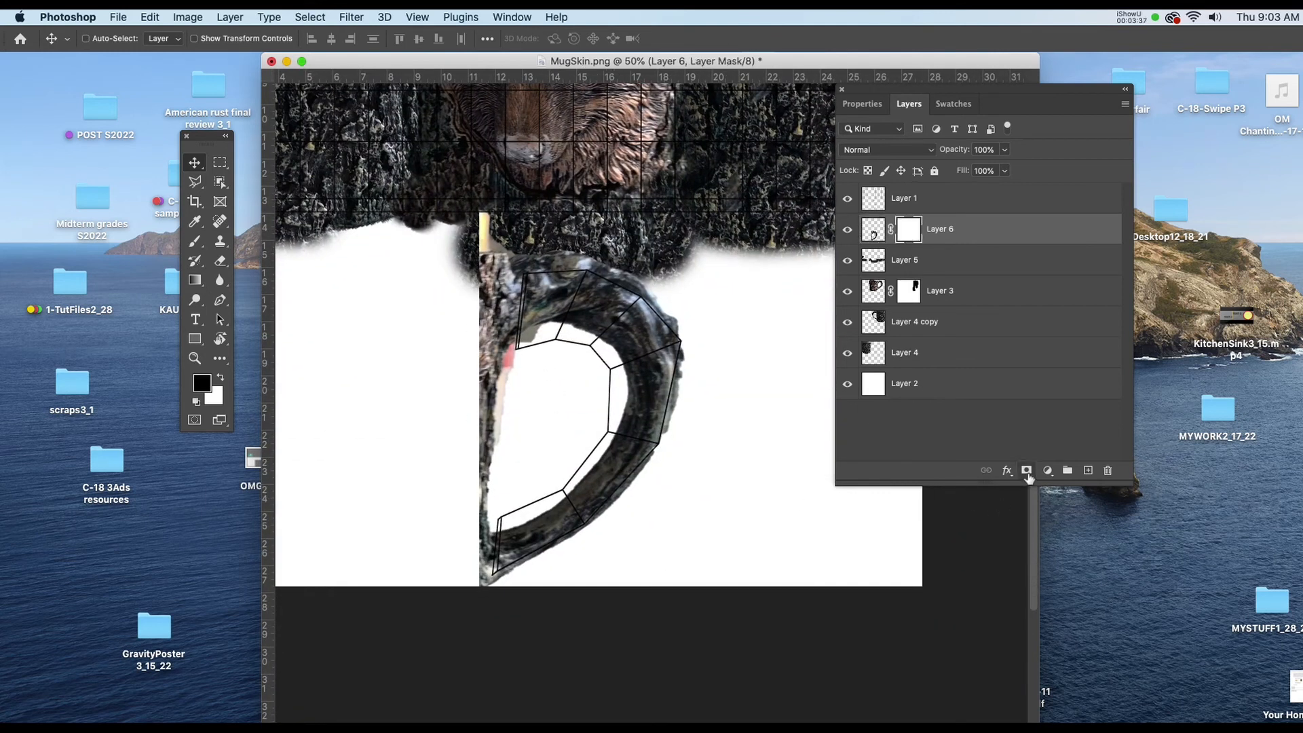
click(196, 241)
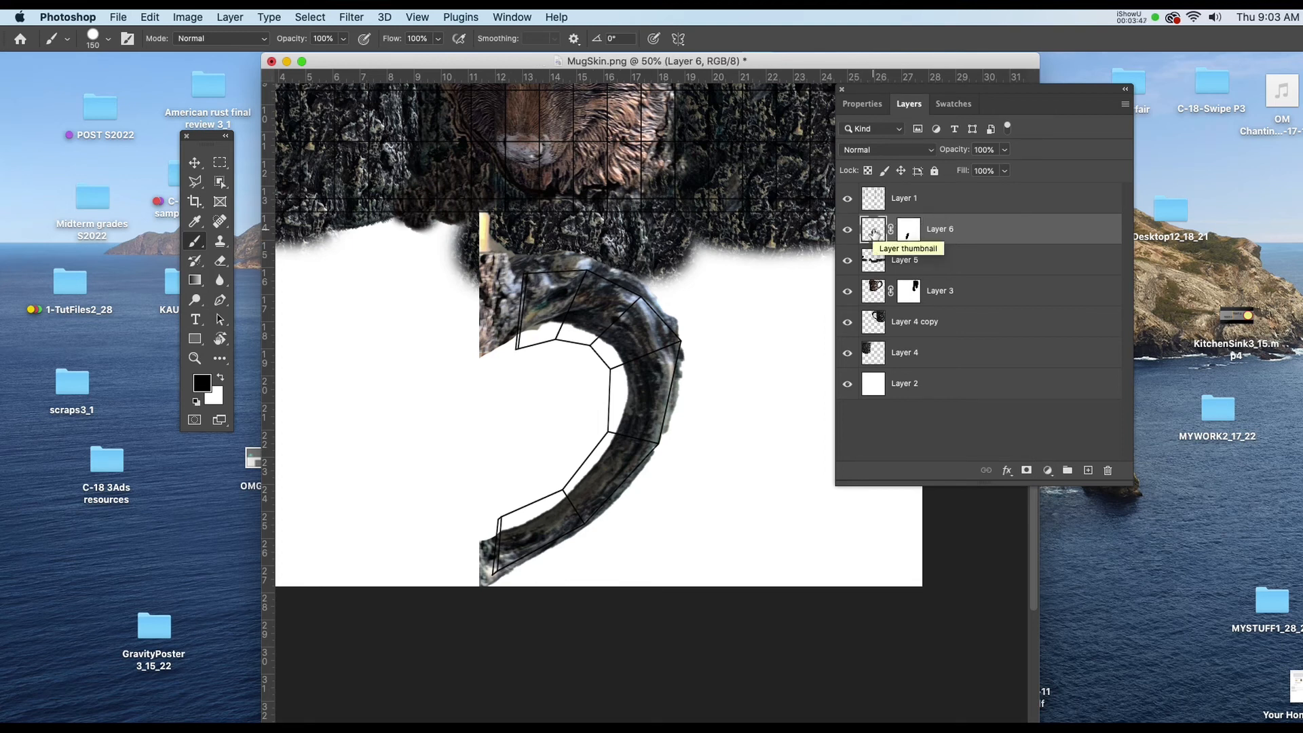
mouse_move(907, 230)
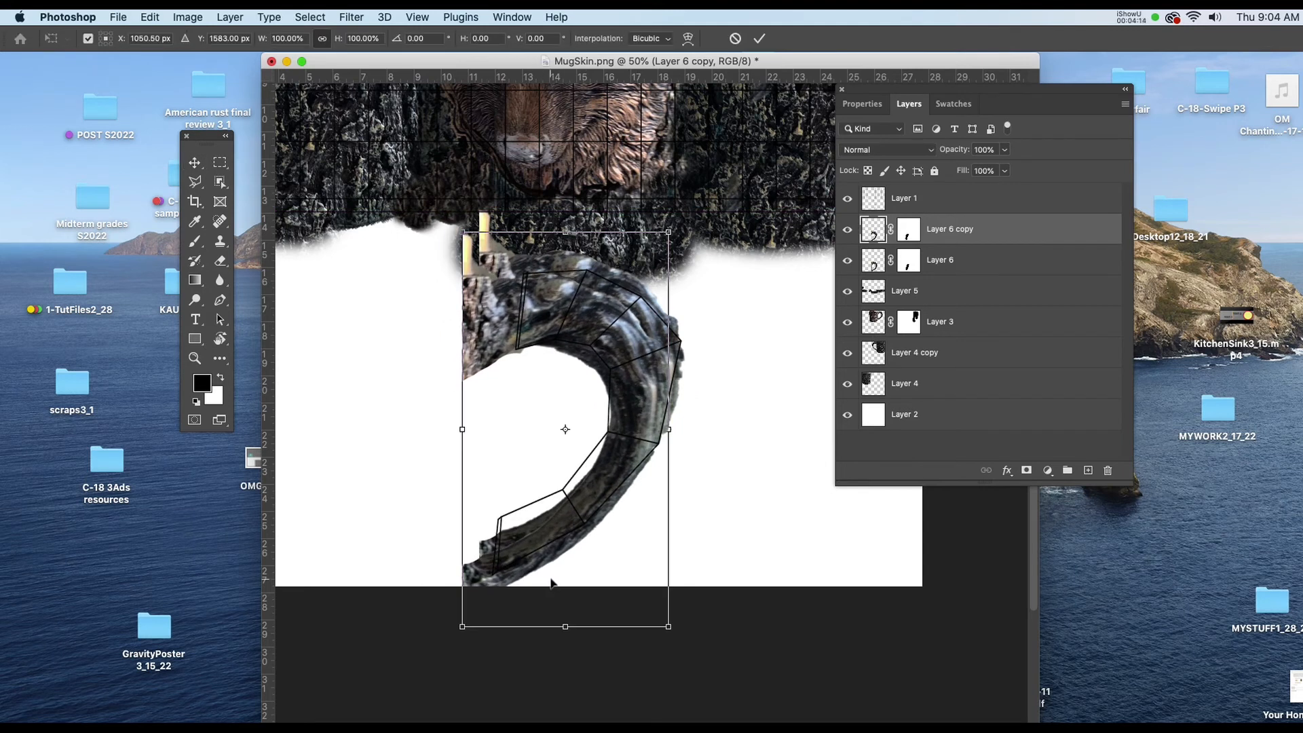
Warp the handle copy, dragging the grid so it bends along the wireframe
right_click(565, 430)
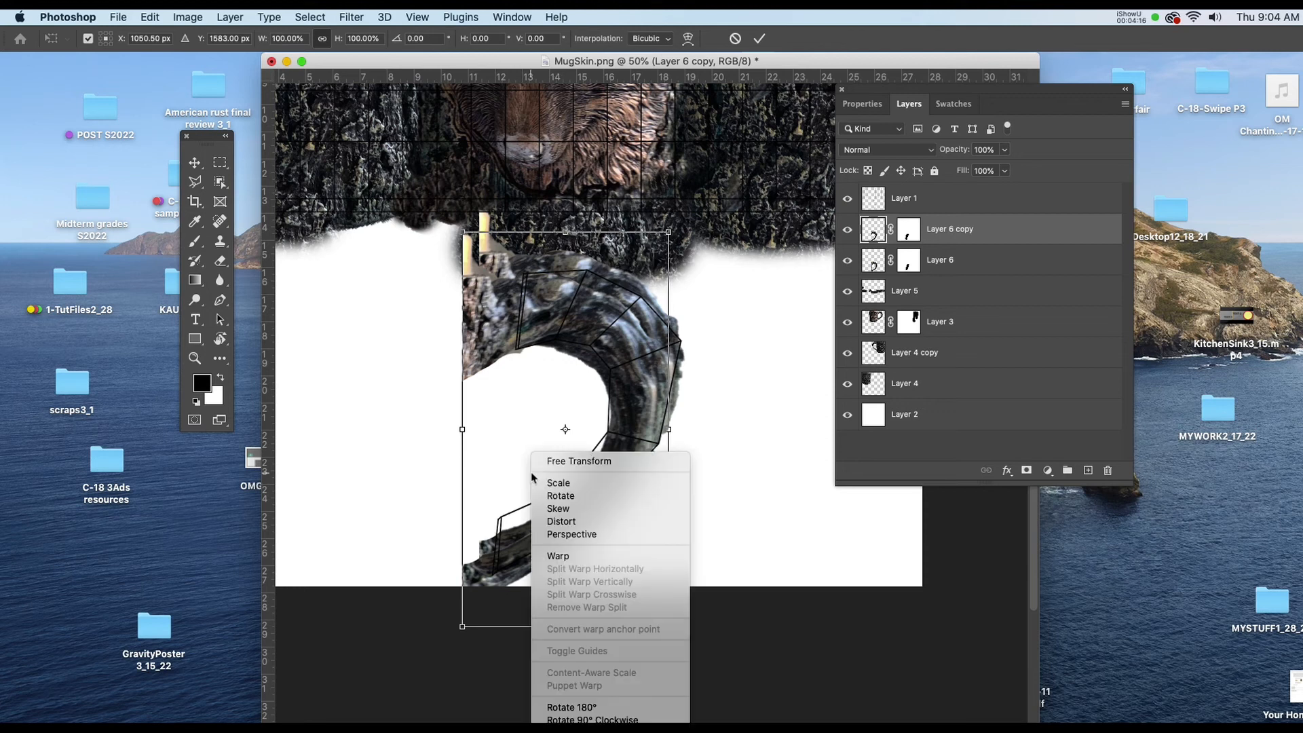
mouse_move(558, 555)
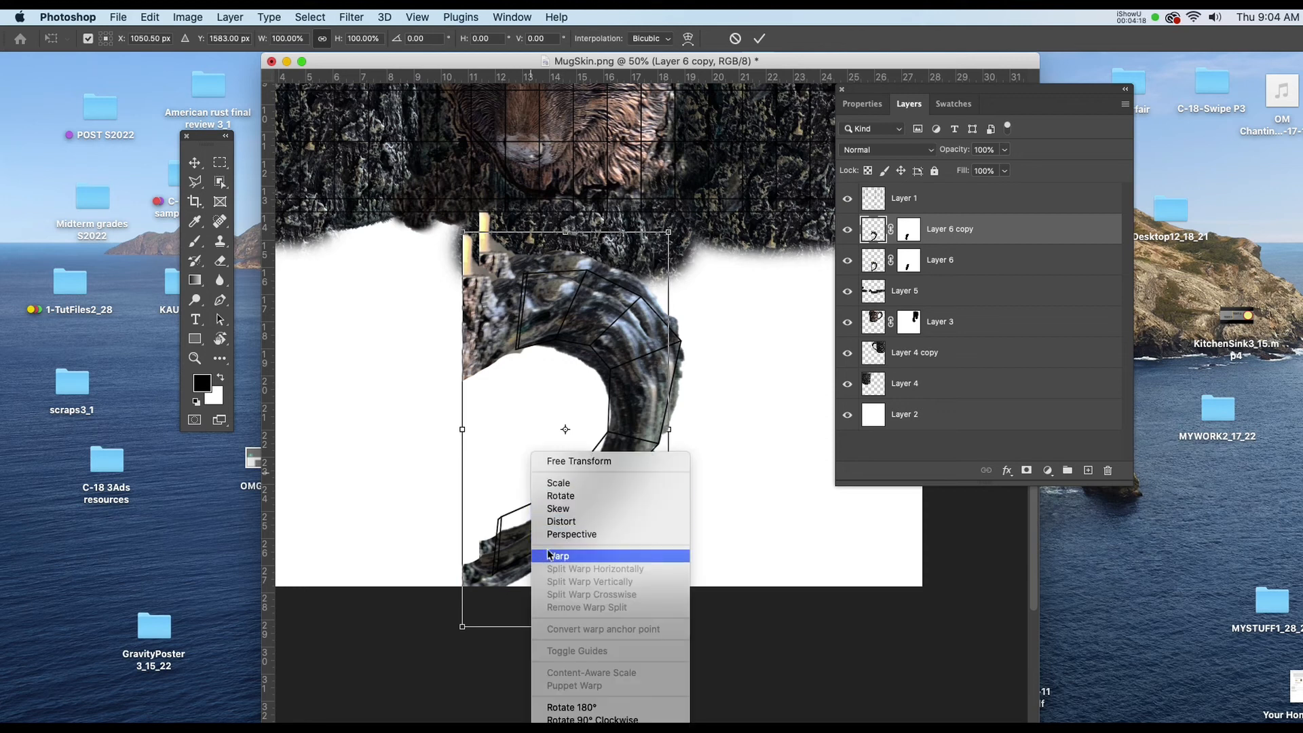
click(559, 555)
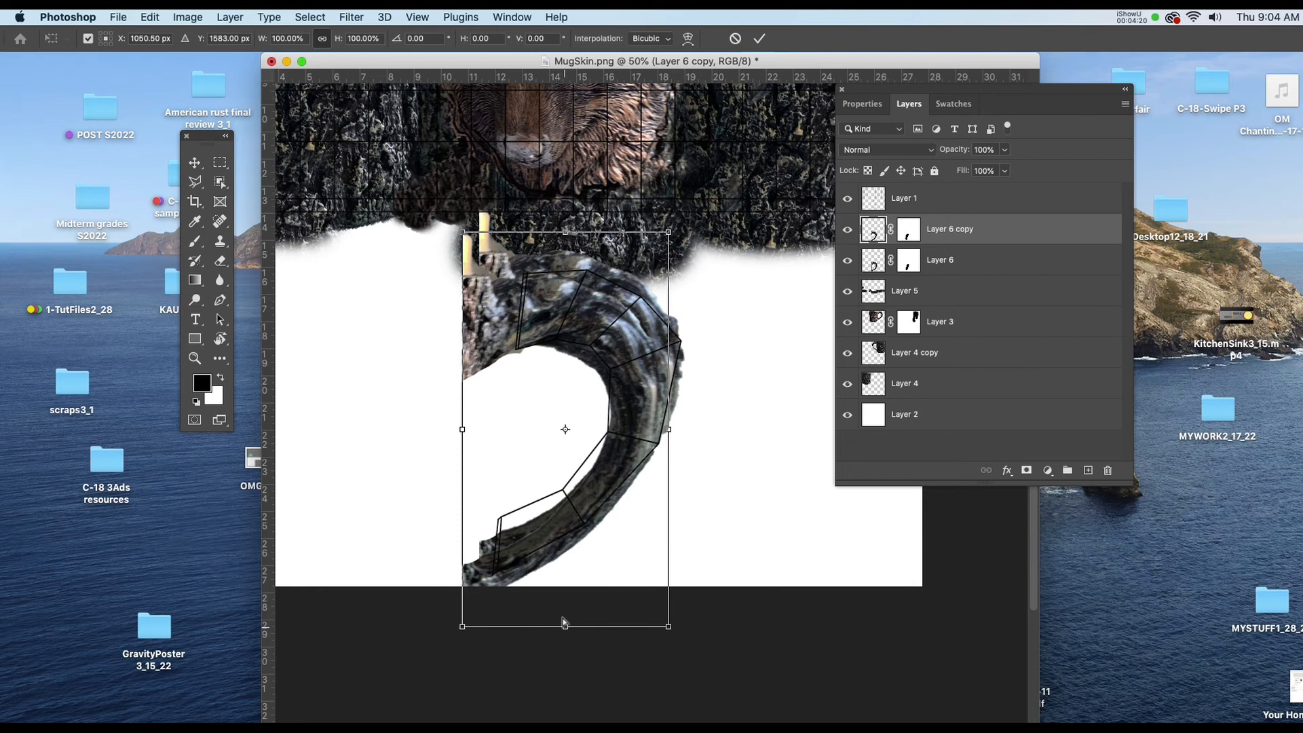
drag(565, 625, 543, 592)
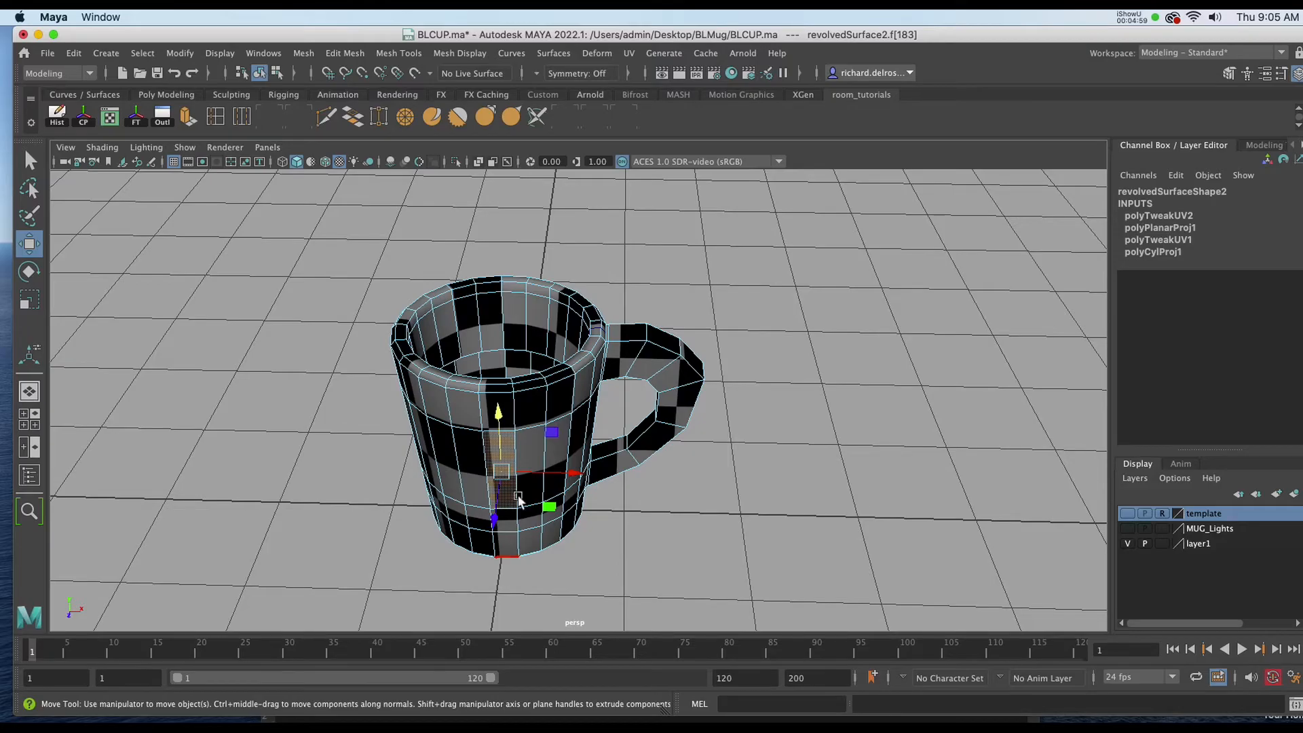
Select the mug and open its MugSkin Material Attributes, dismissing the Assign New Material list
click(569, 341)
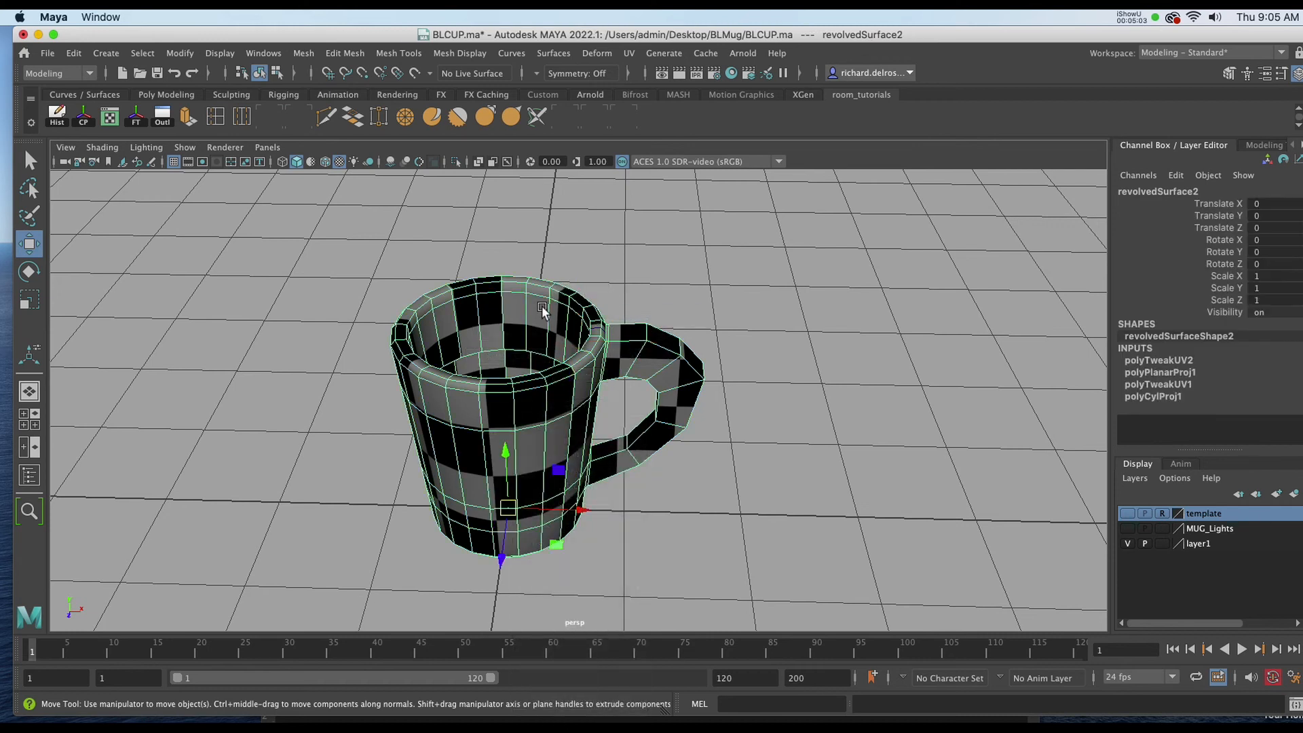
right_click(541, 313)
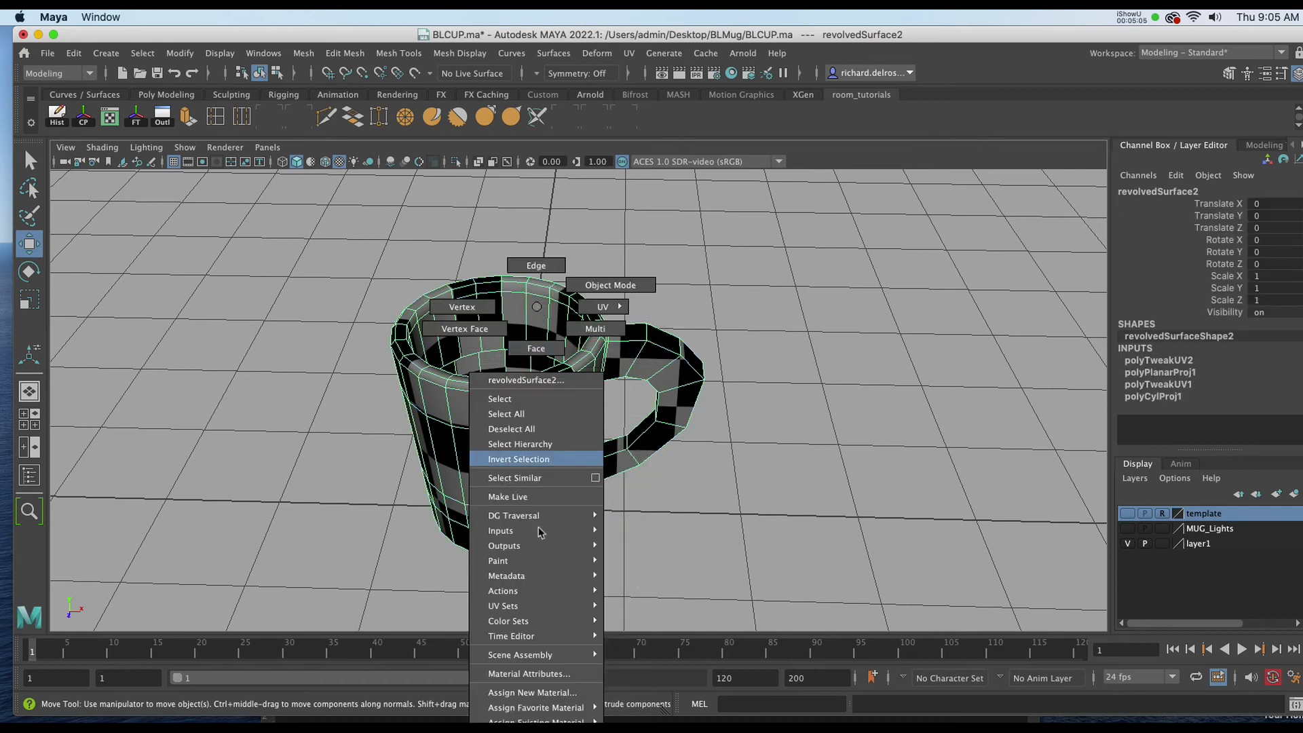
click(532, 692)
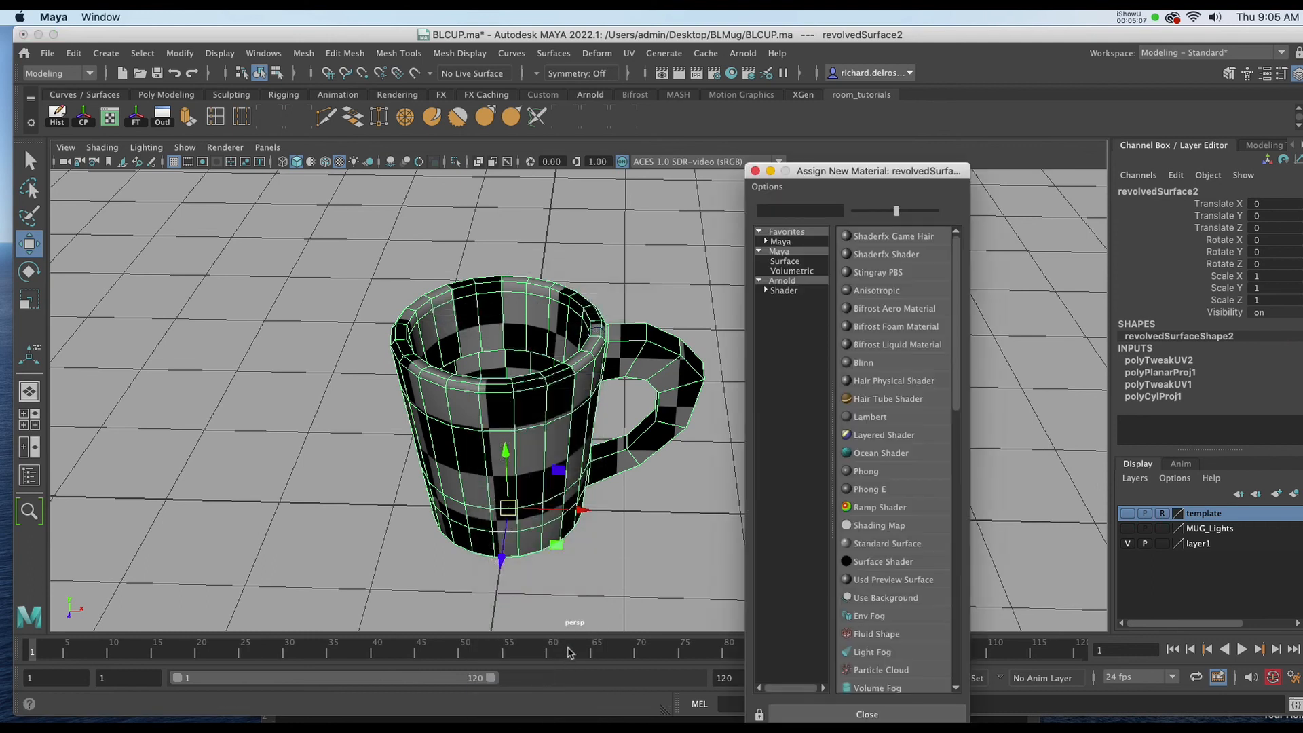
click(865, 714)
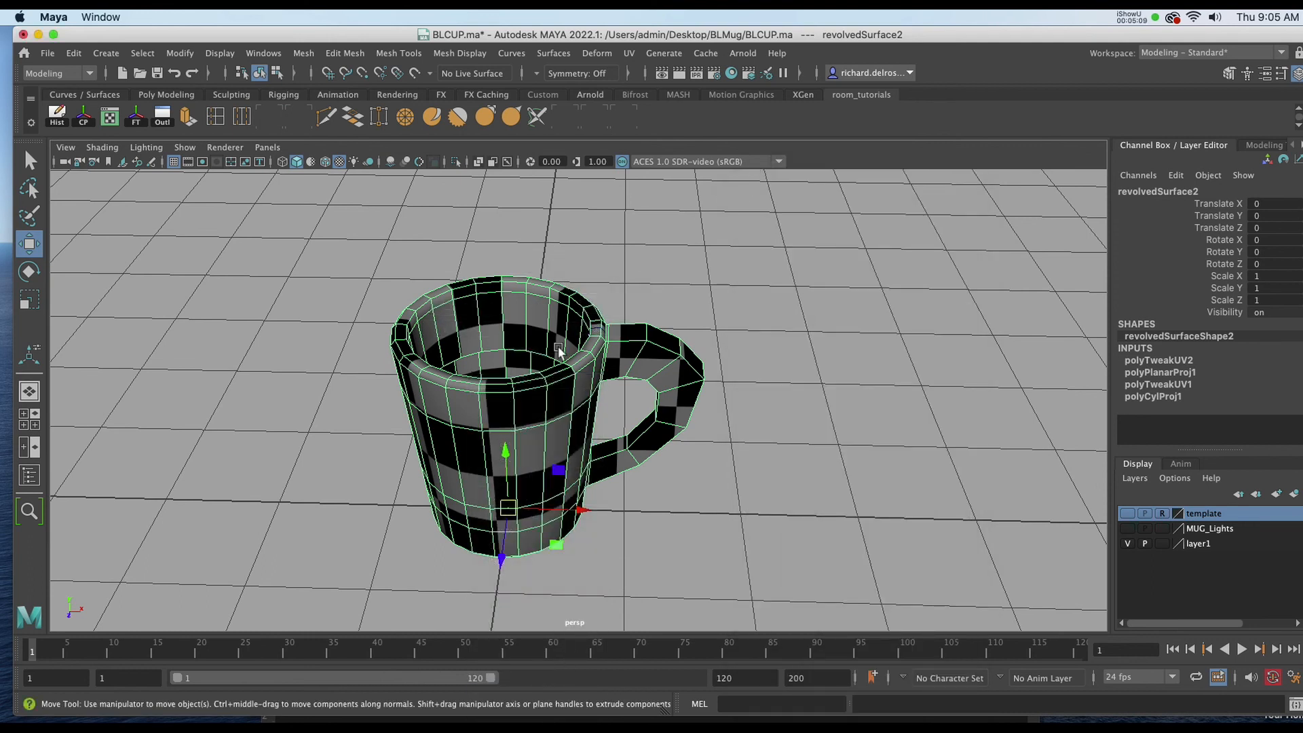
right_click(557, 349)
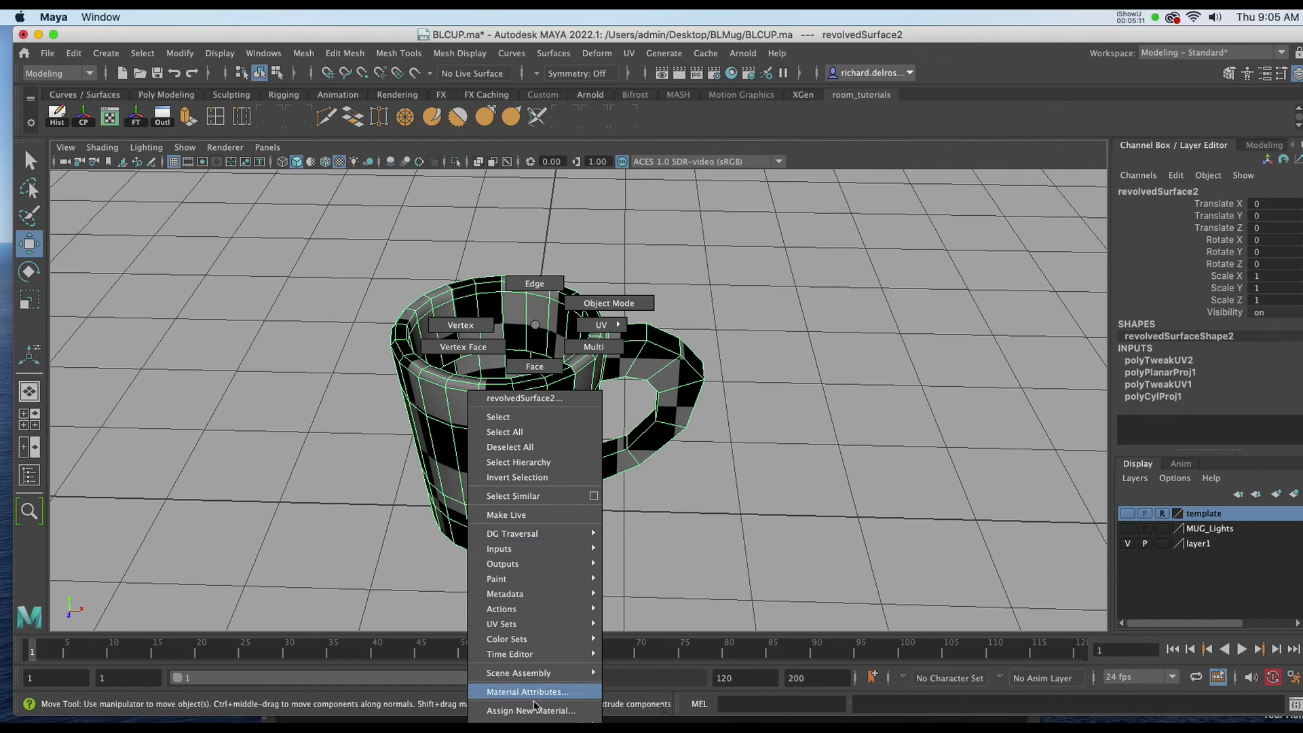
click(527, 690)
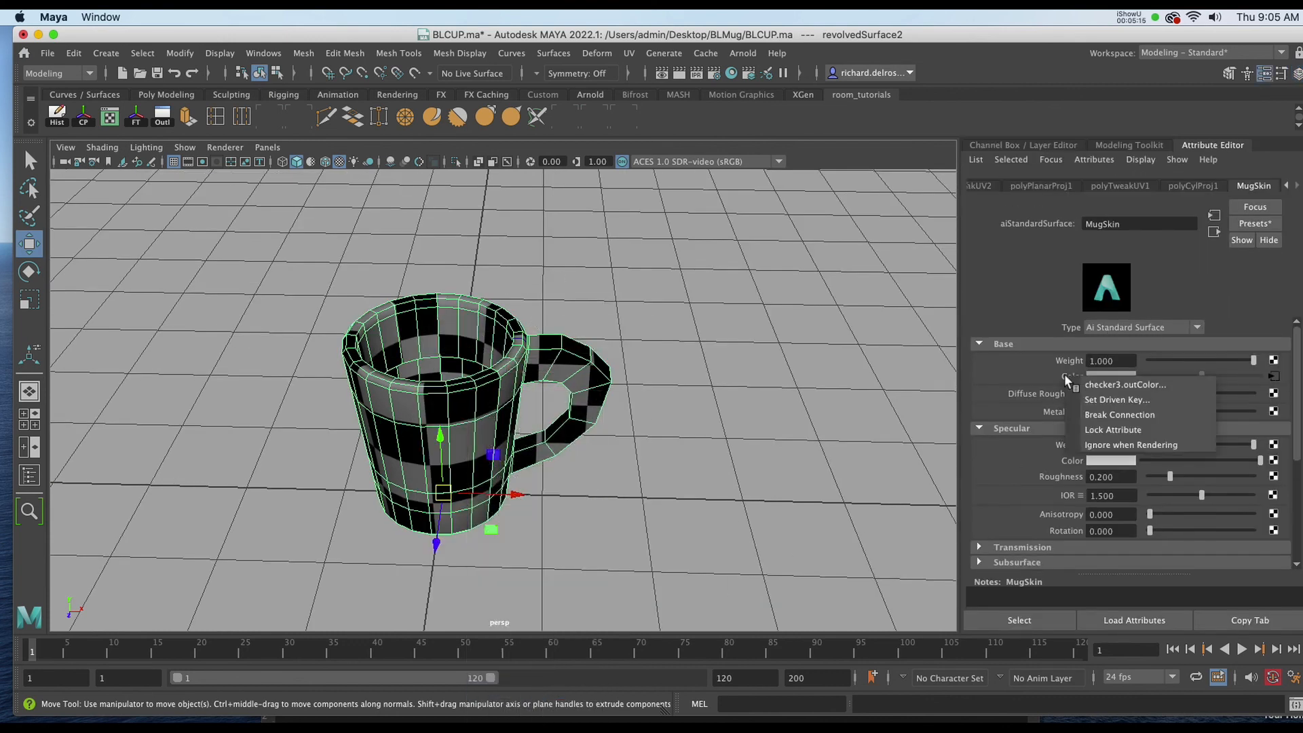
mouse_move(1119, 414)
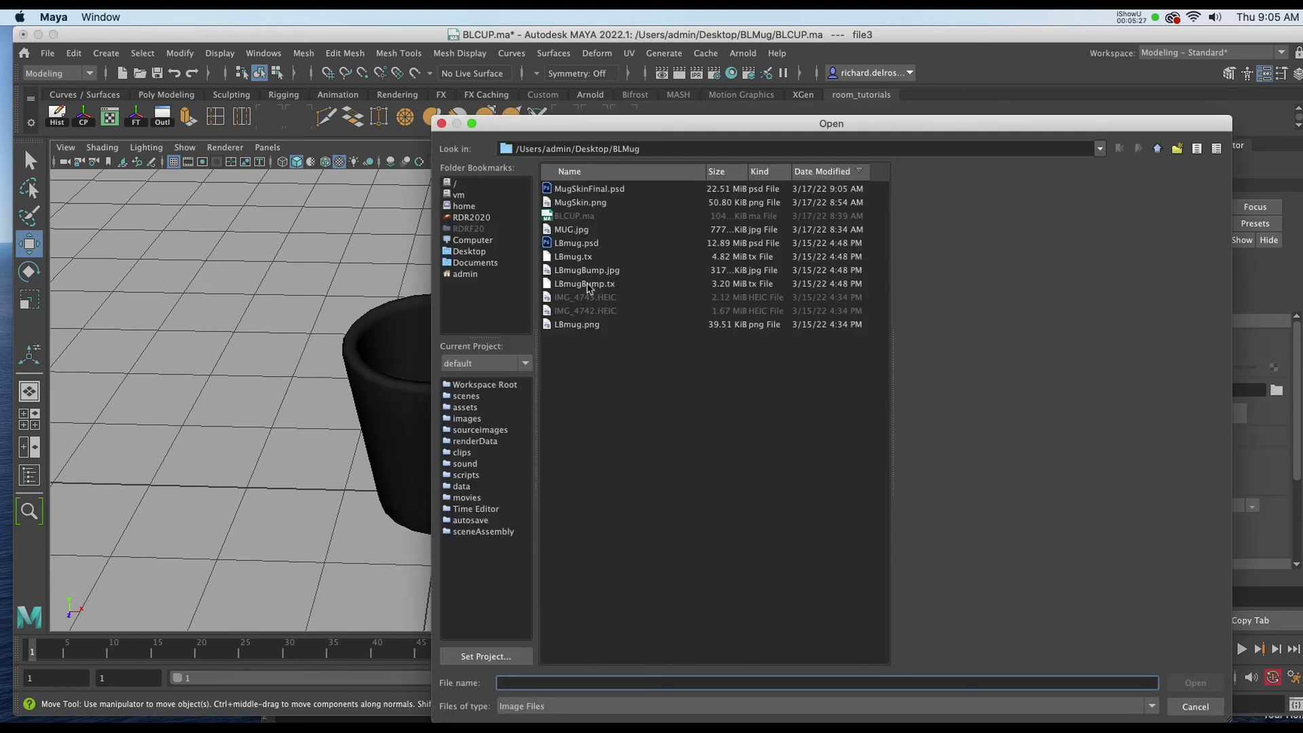
Load MugSkinFinal.psd as the Base Color file texture and zoom in on the wolf face
click(590, 189)
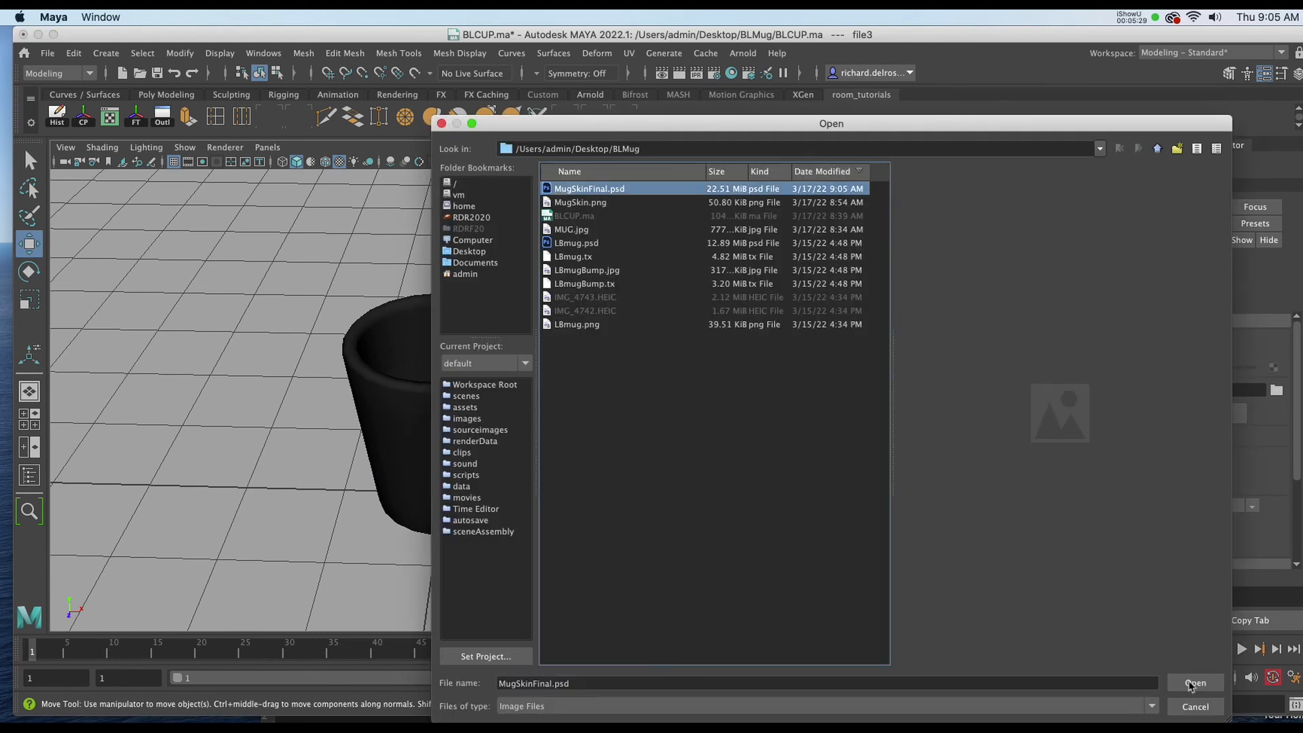
click(1194, 682)
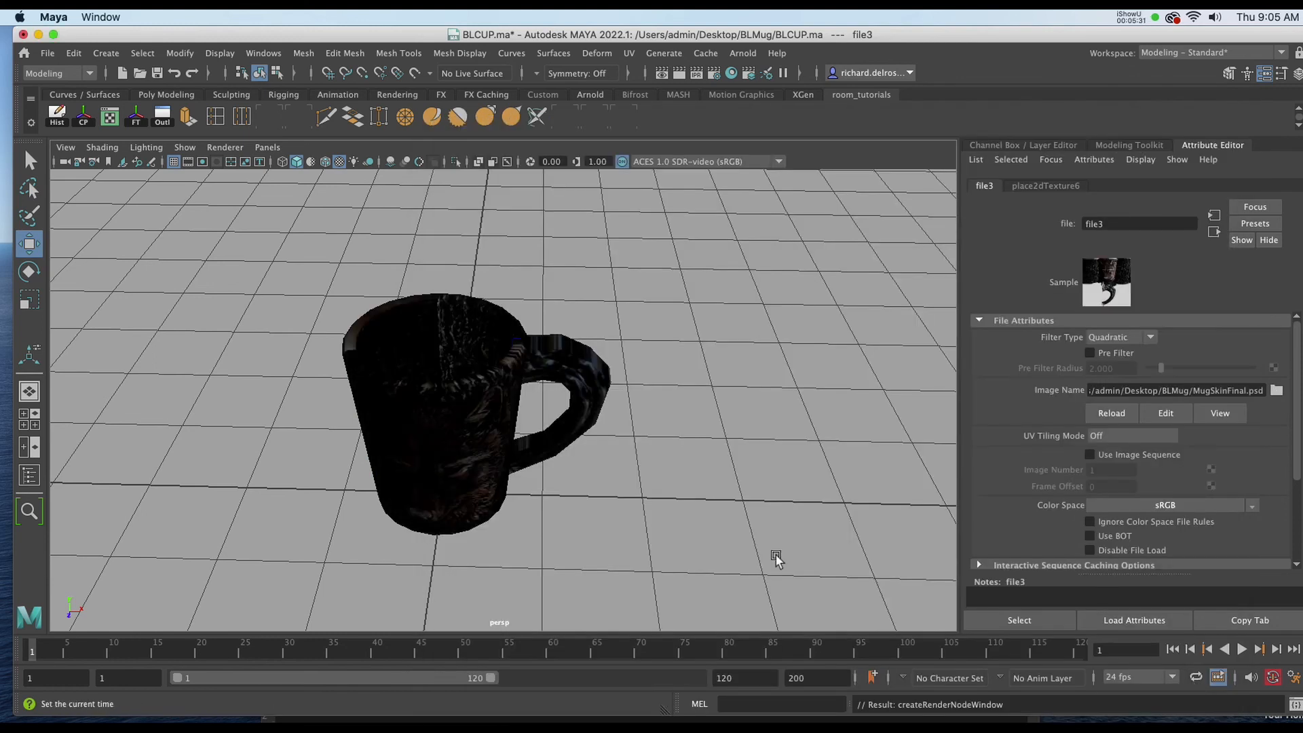
drag(772, 556, 437, 419)
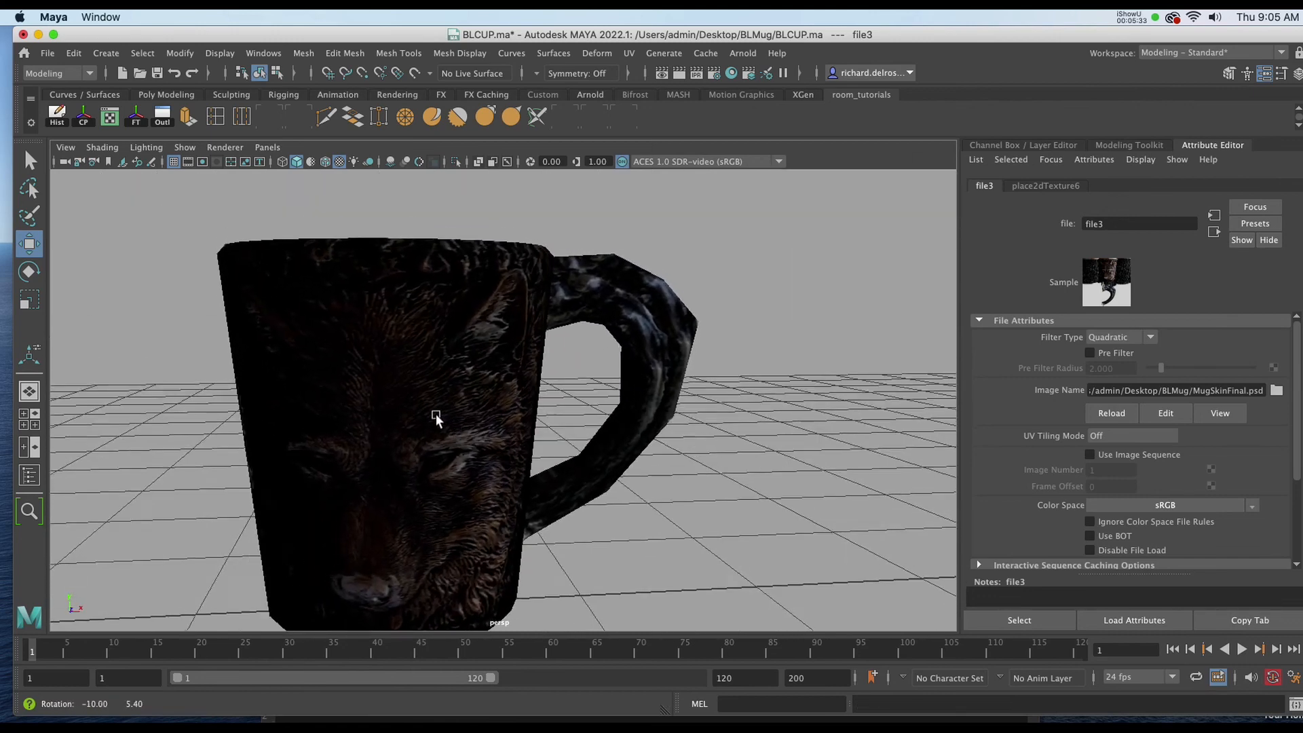